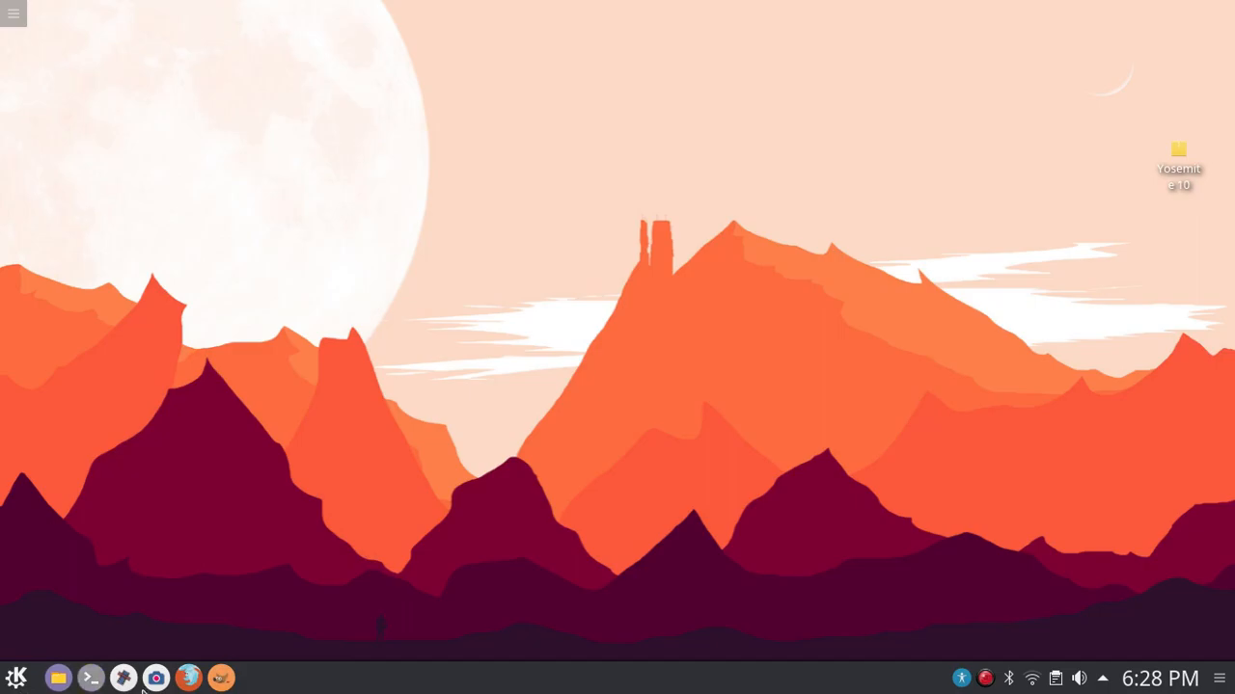
pyautogui.moveTo(91, 675)
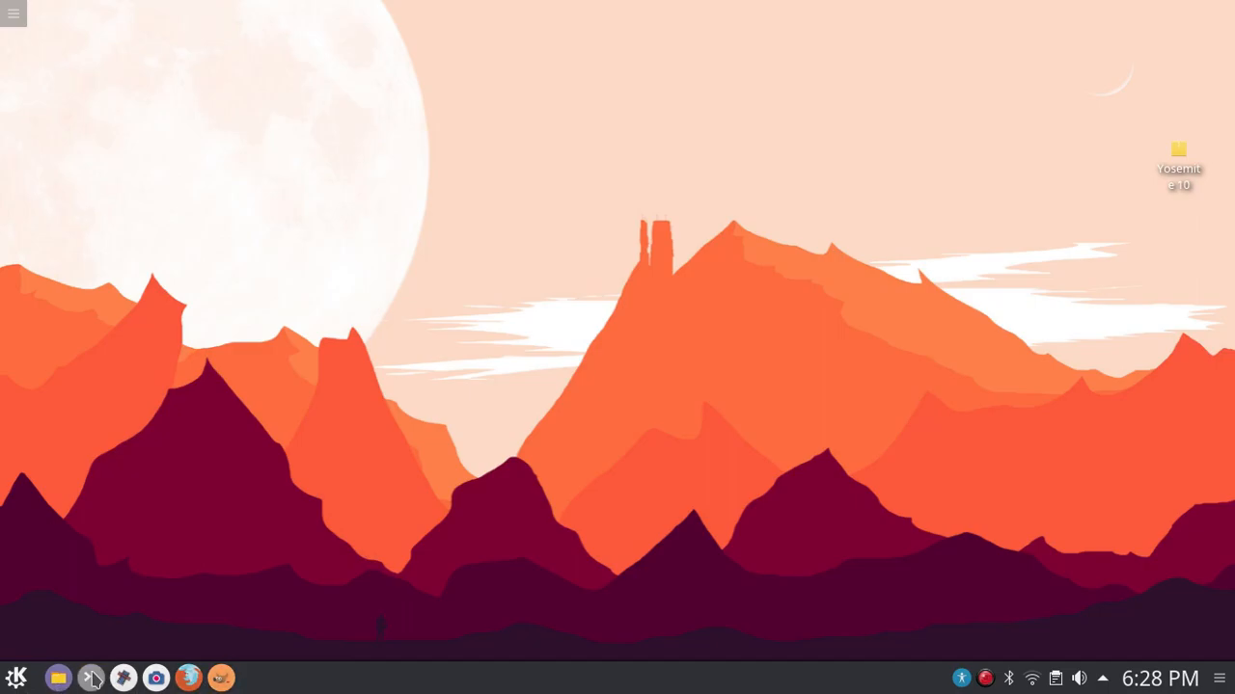
# Open a Konsole terminal window from the taskbar.
pyautogui.click(91, 677)
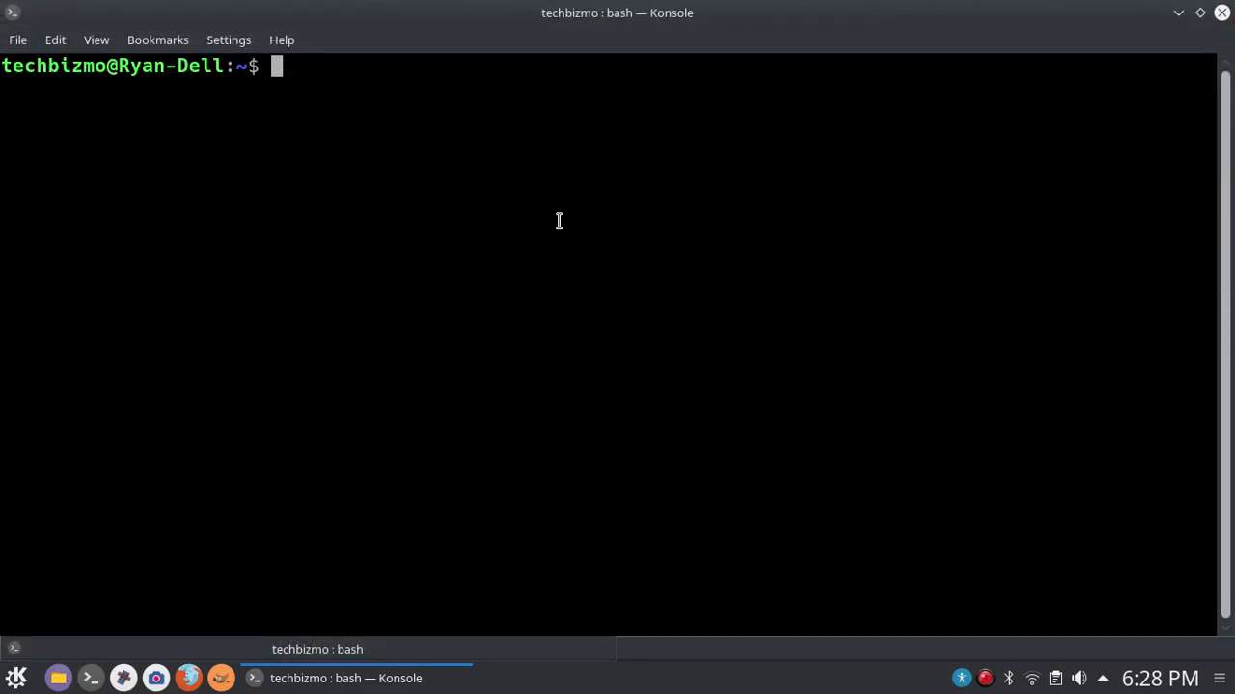
pyautogui.moveTo(430, 129)
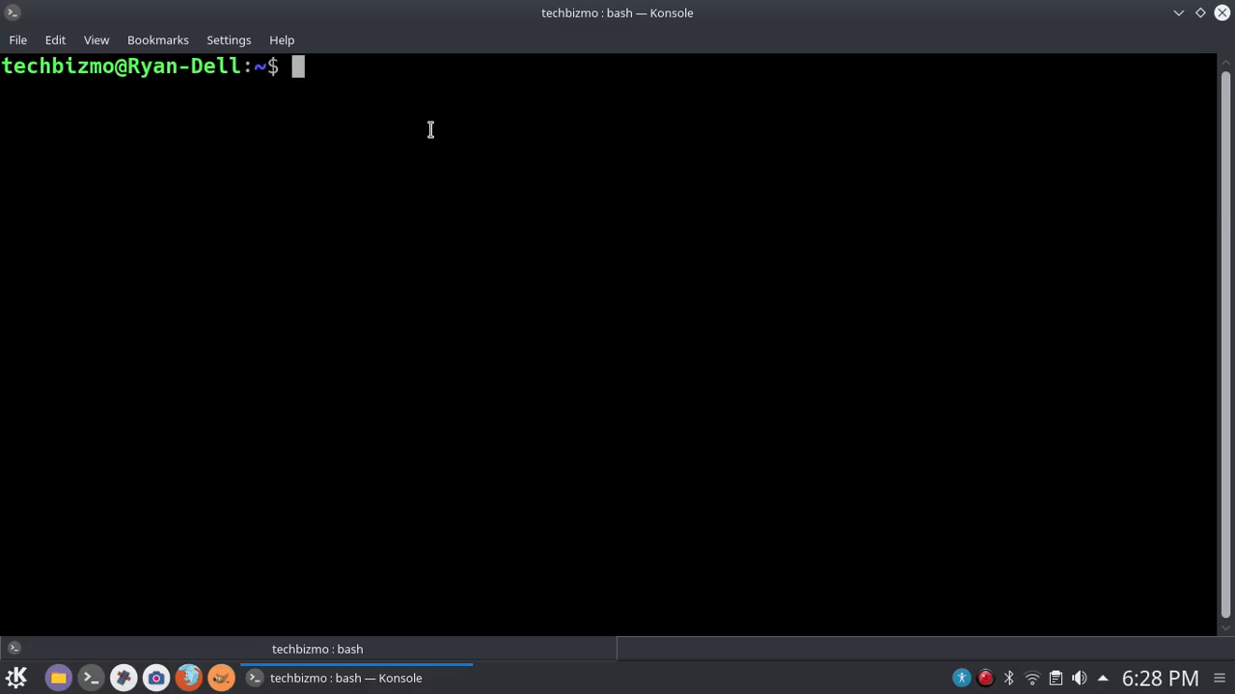
pyautogui.moveTo(330, 83)
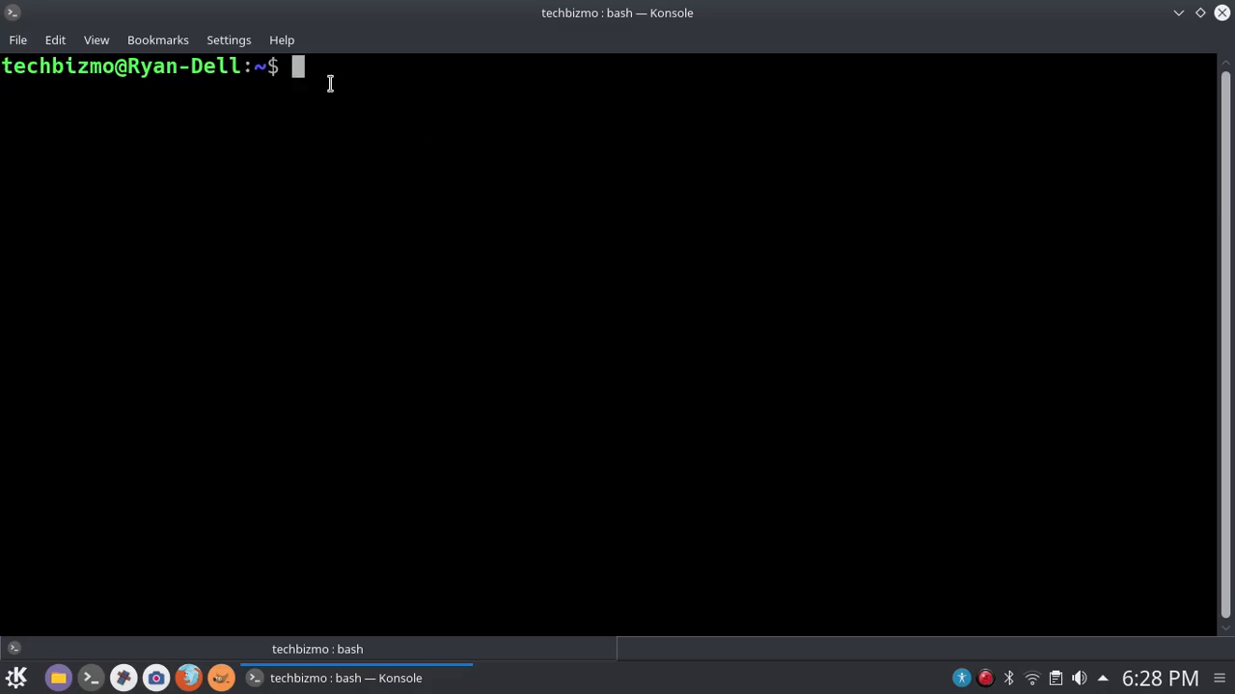
pyautogui.moveTo(102, 136)
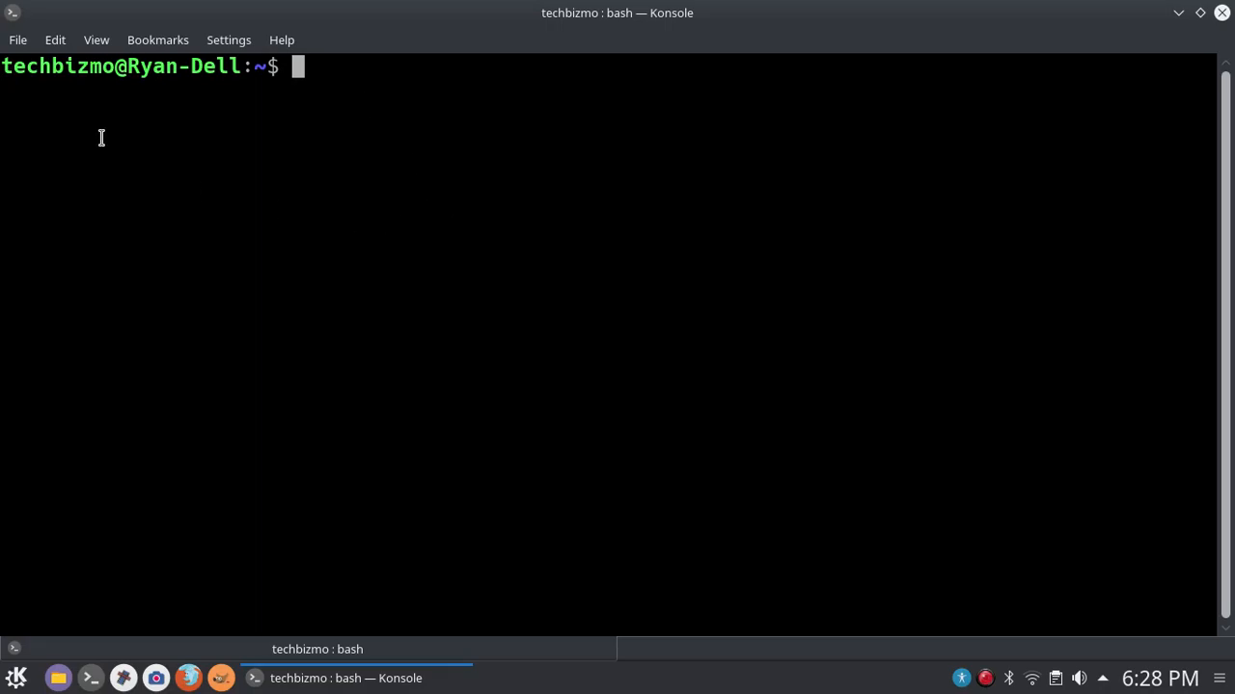
pyautogui.moveTo(435, 391)
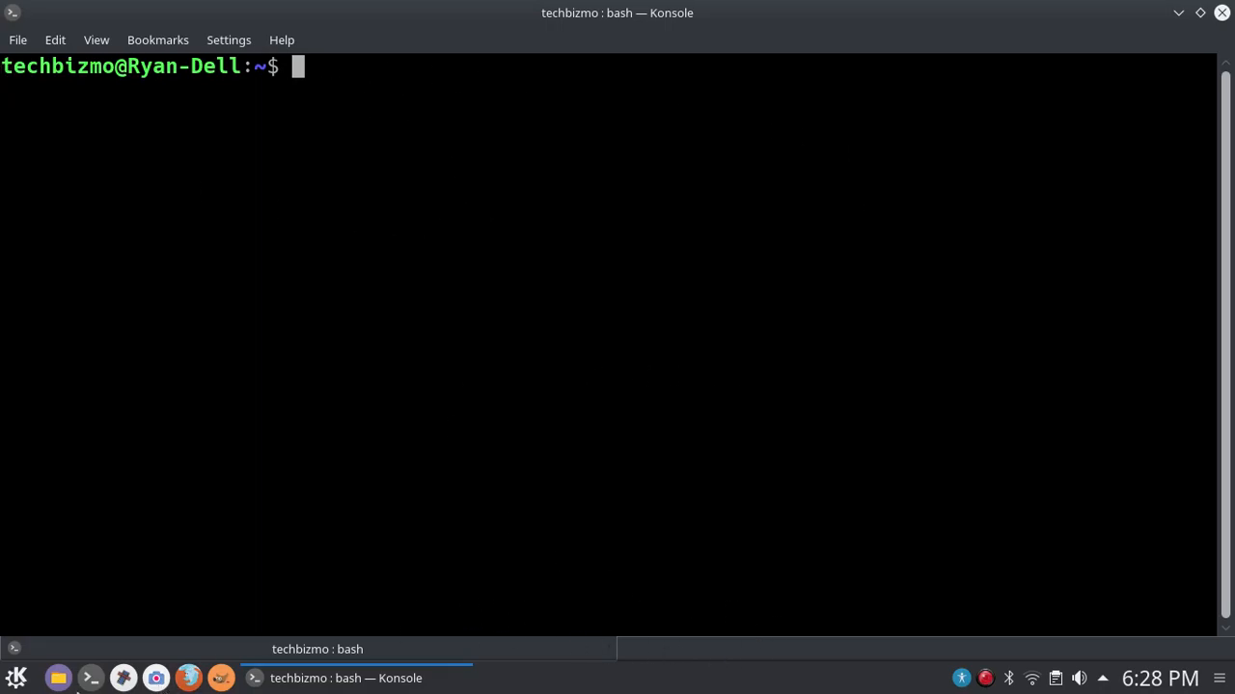
pyautogui.moveTo(387, 104)
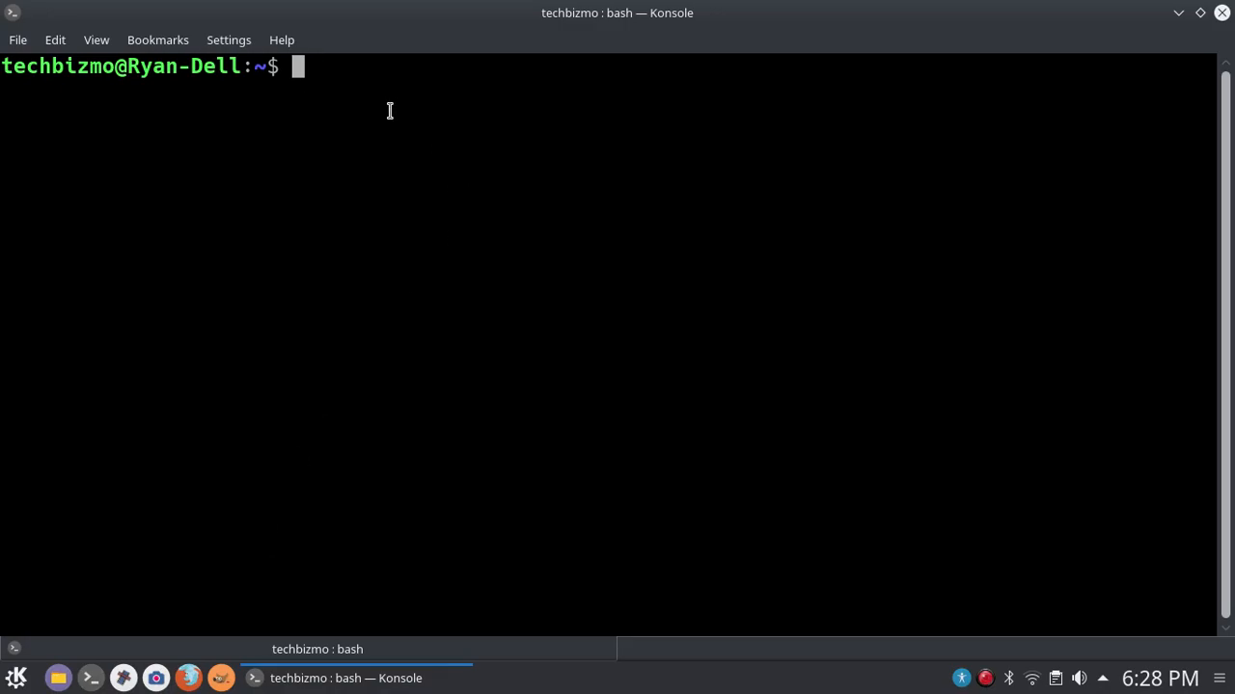
pyautogui.moveTo(373, 114)
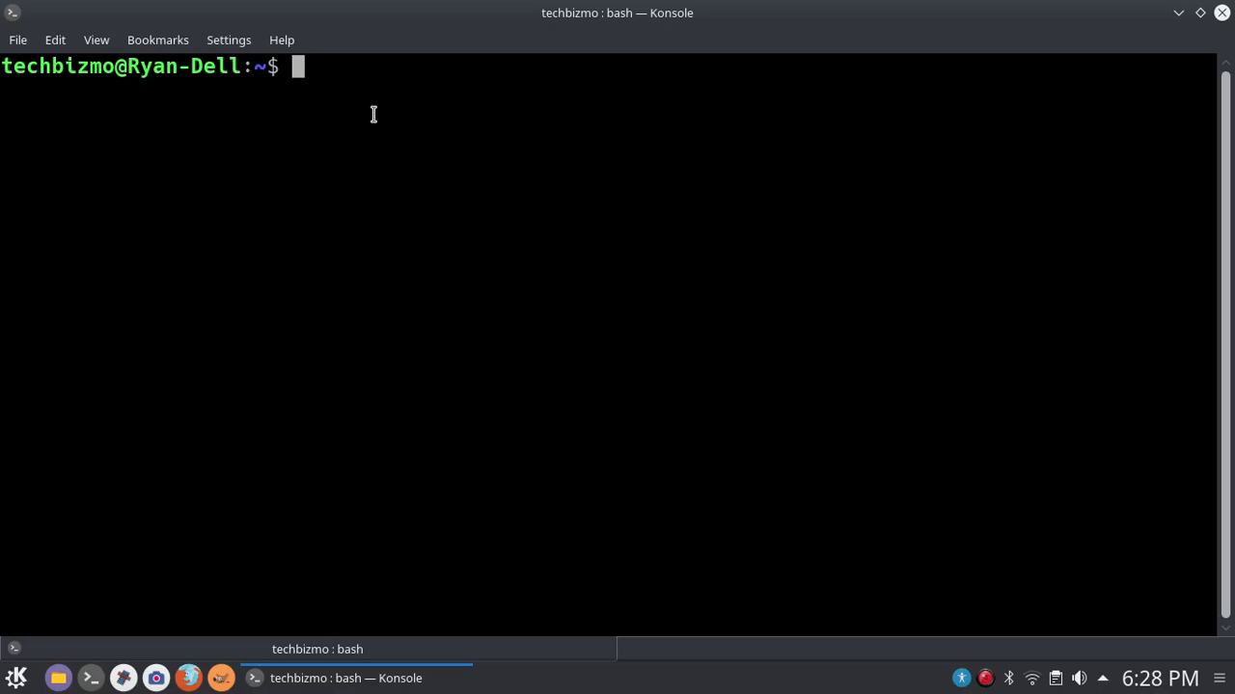
pyautogui.moveTo(364, 101)
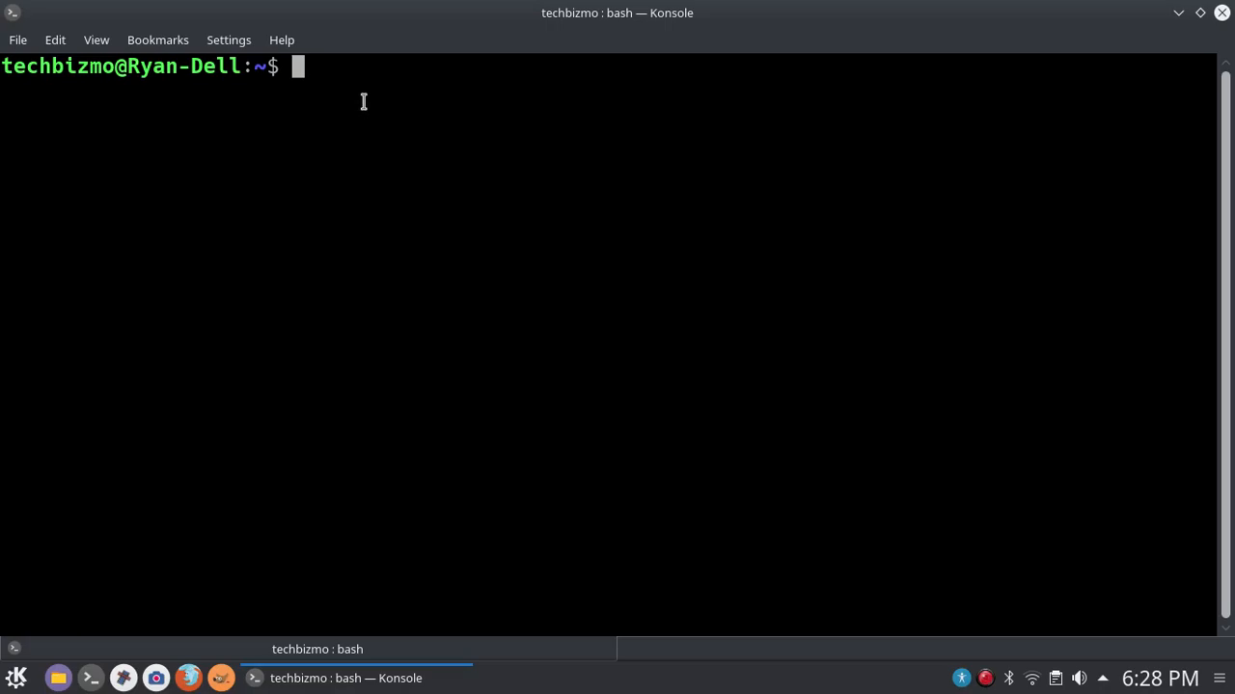
pyautogui.moveTo(378, 101)
pyautogui.write('su')
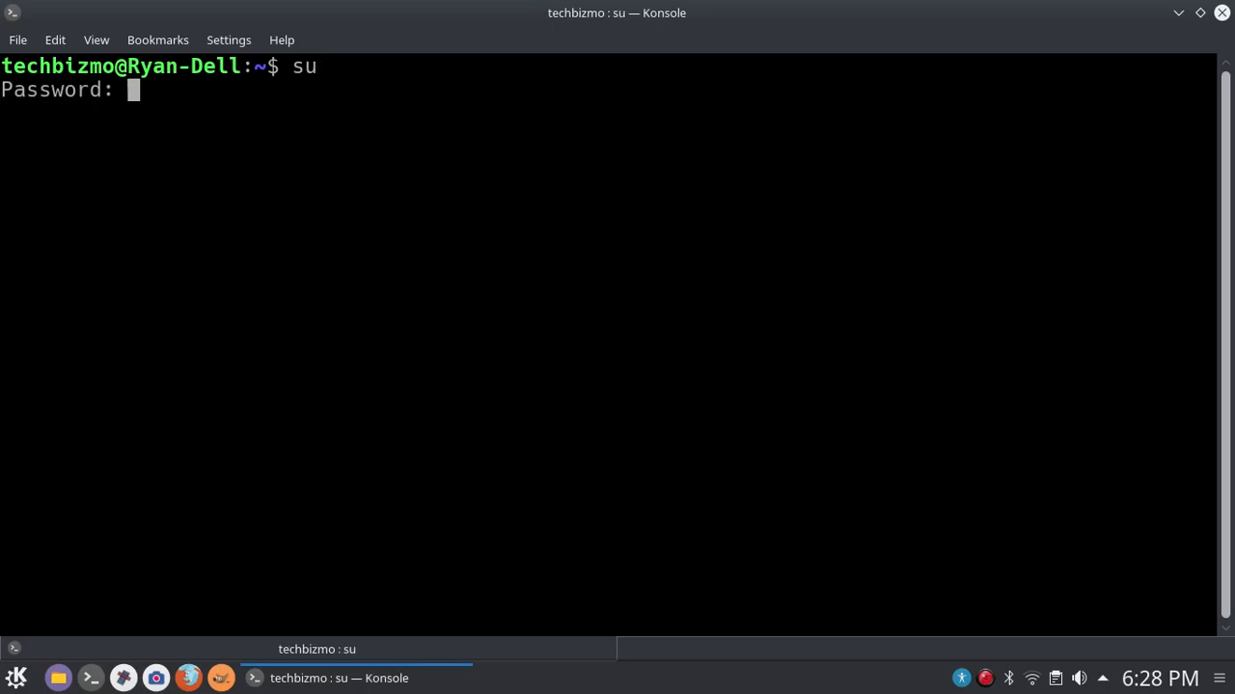
# Submit the root password for su, then launch visudo on the sudoers file.
pyautogui.press('Return')
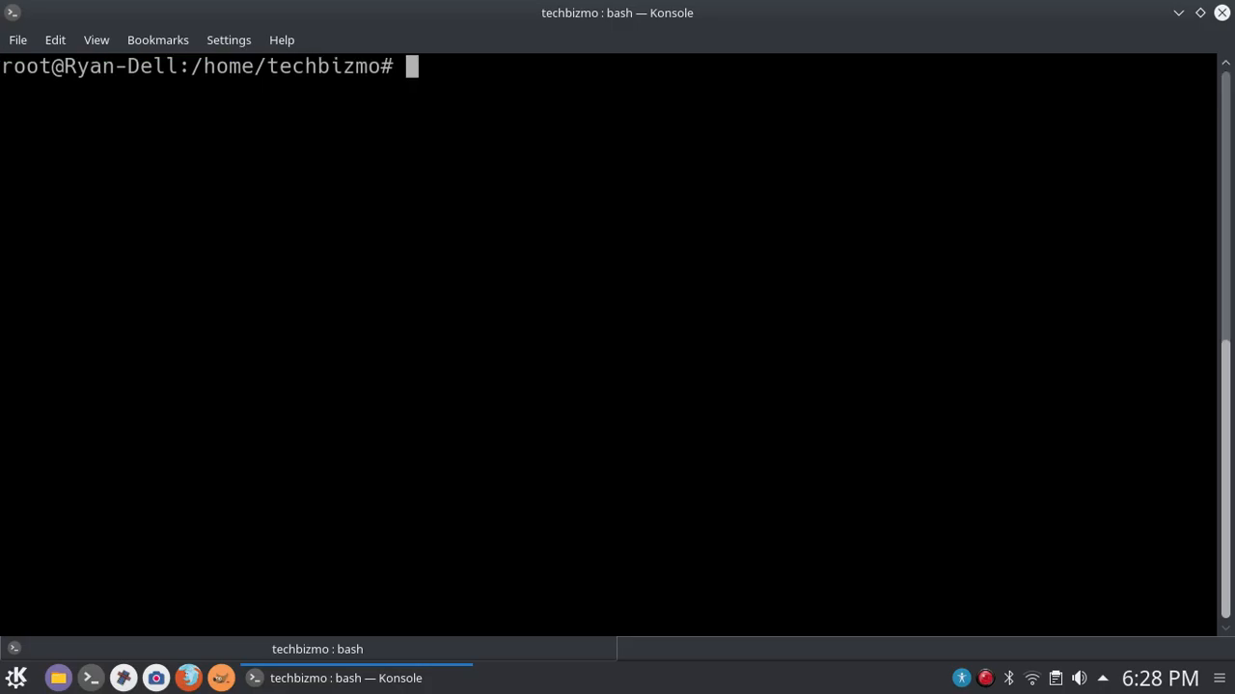
pyautogui.moveTo(336, 73)
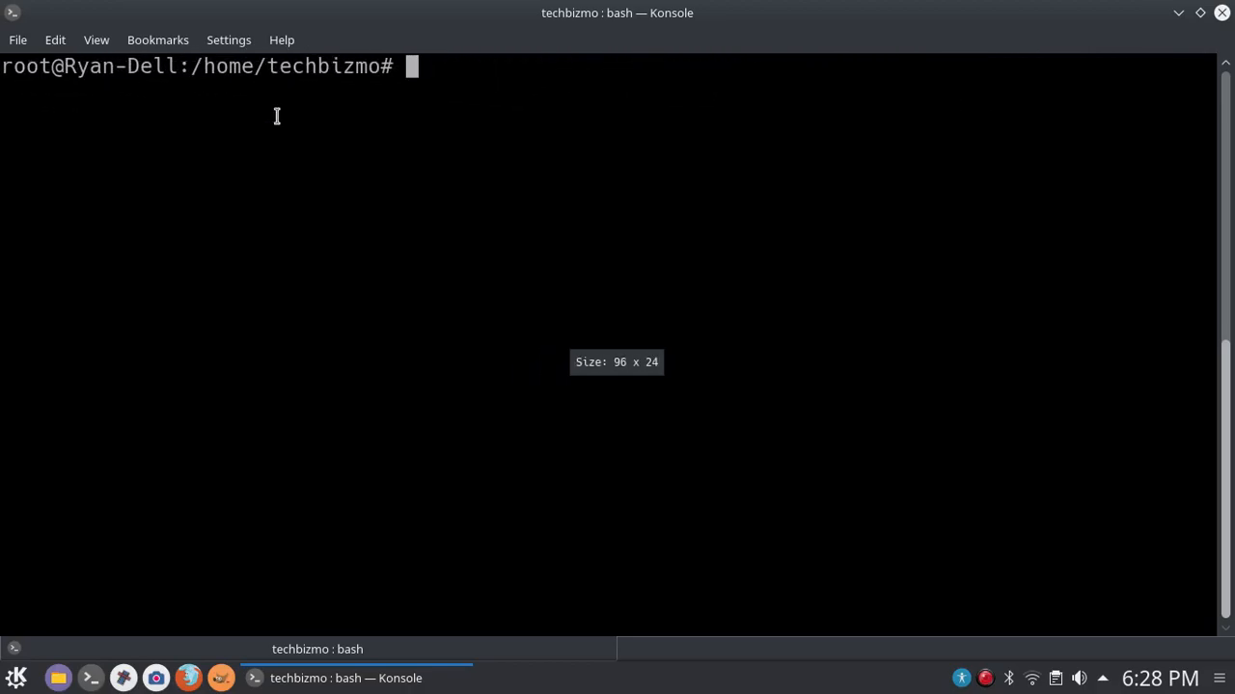
pyautogui.moveTo(514, 195)
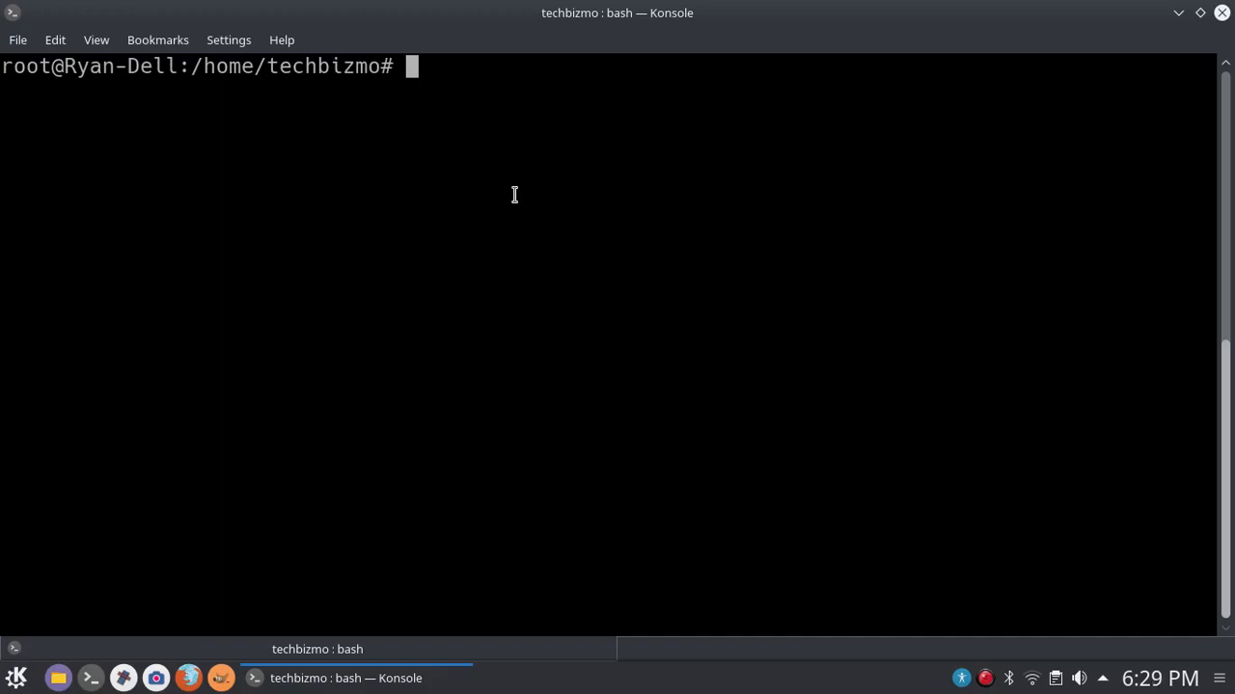
pyautogui.moveTo(475, 81)
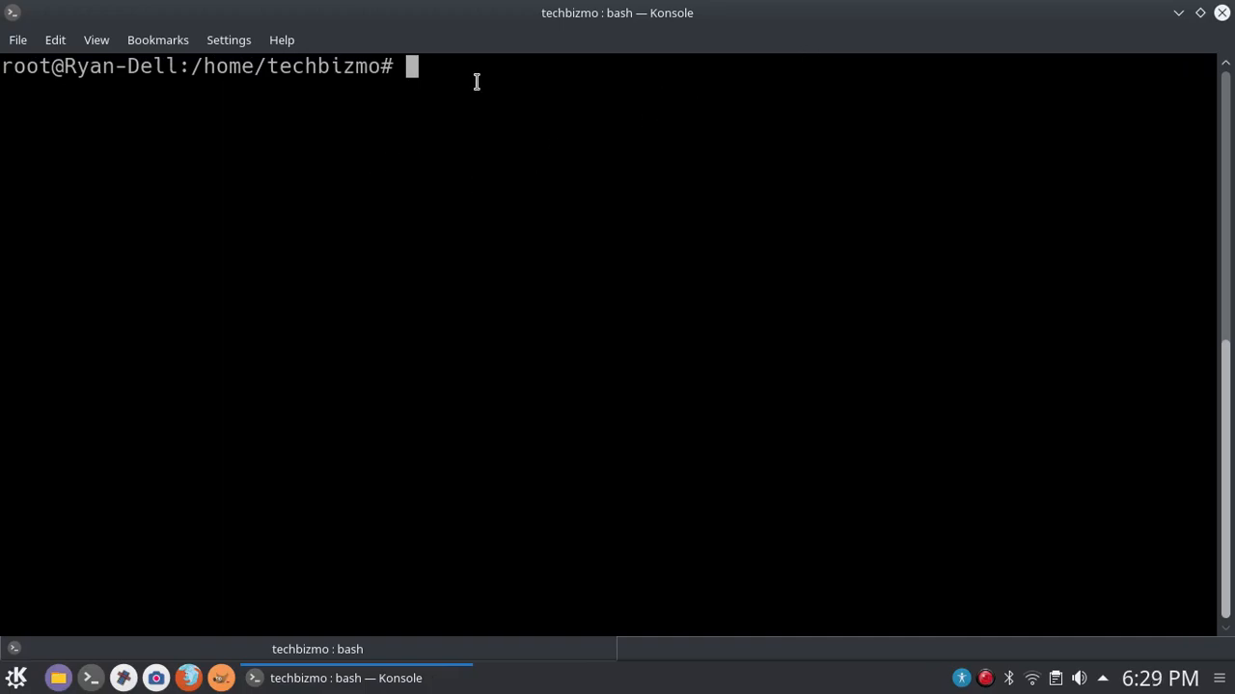
pyautogui.moveTo(616, 62)
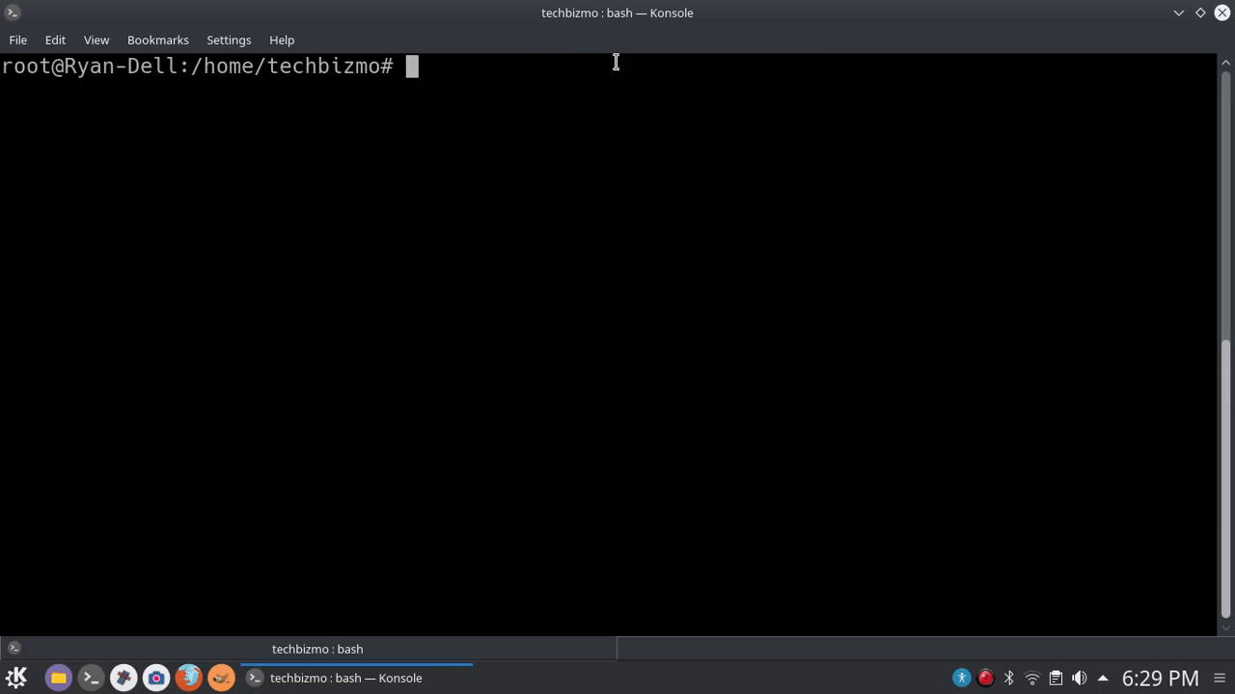
pyautogui.write('visudo')
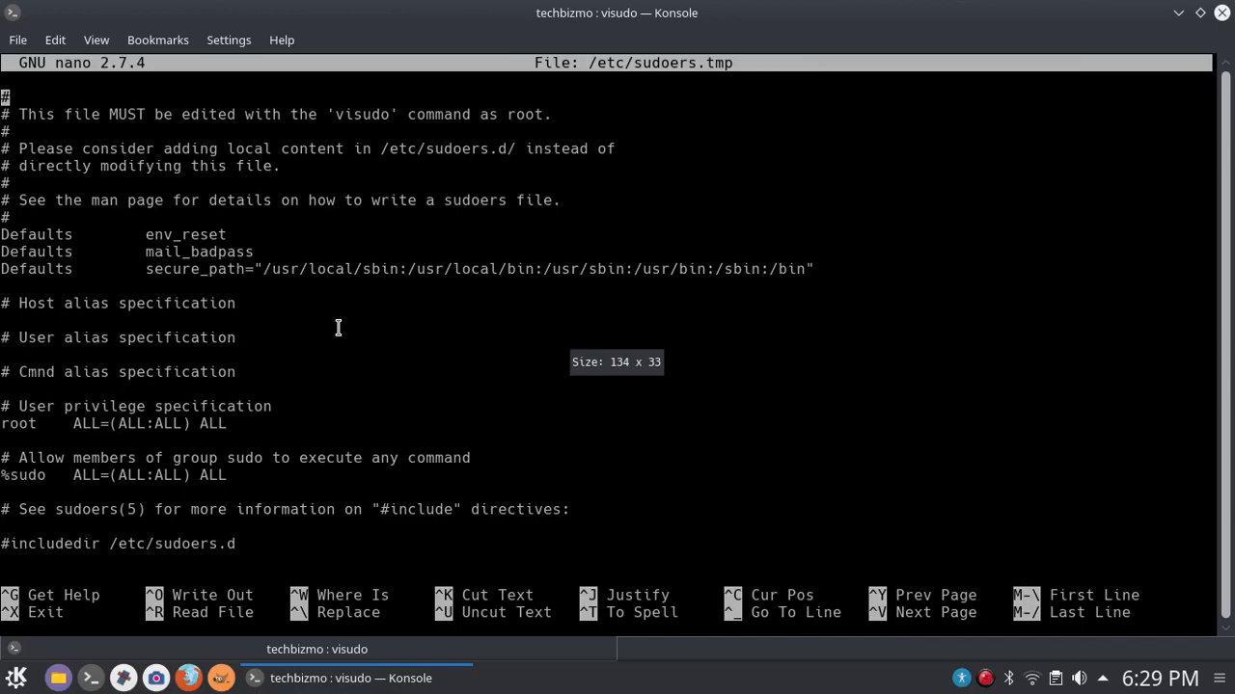
pyautogui.moveTo(285, 557)
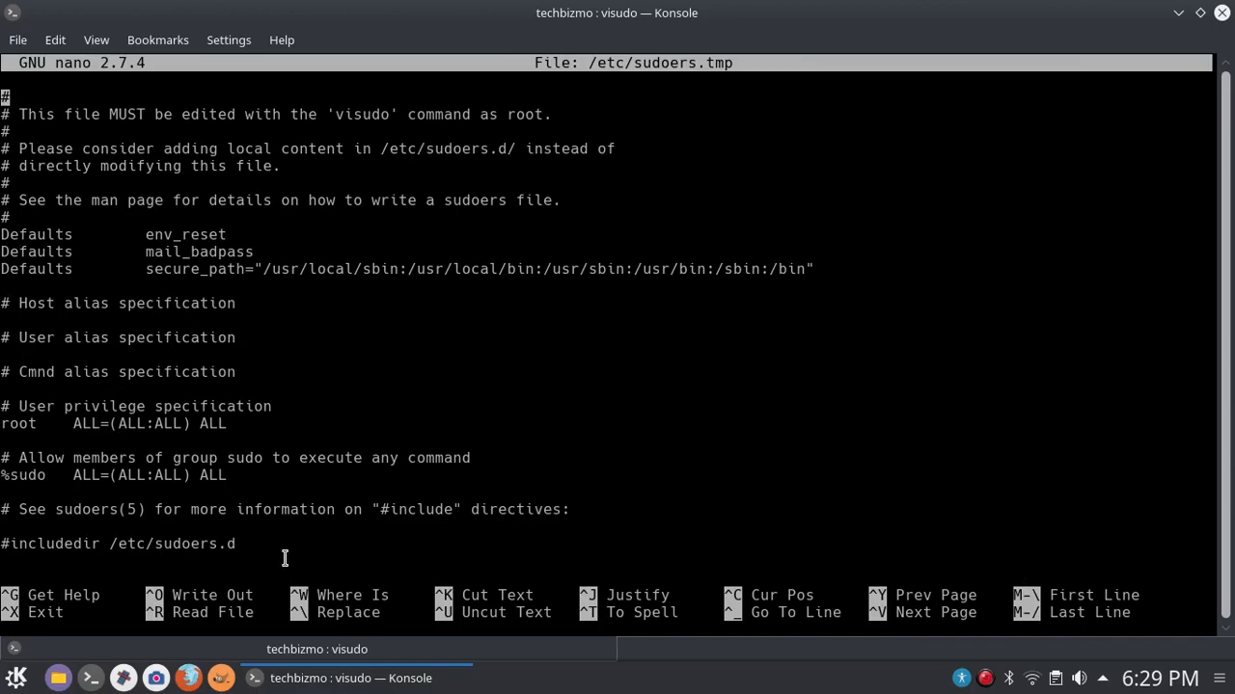
pyautogui.moveTo(317, 493)
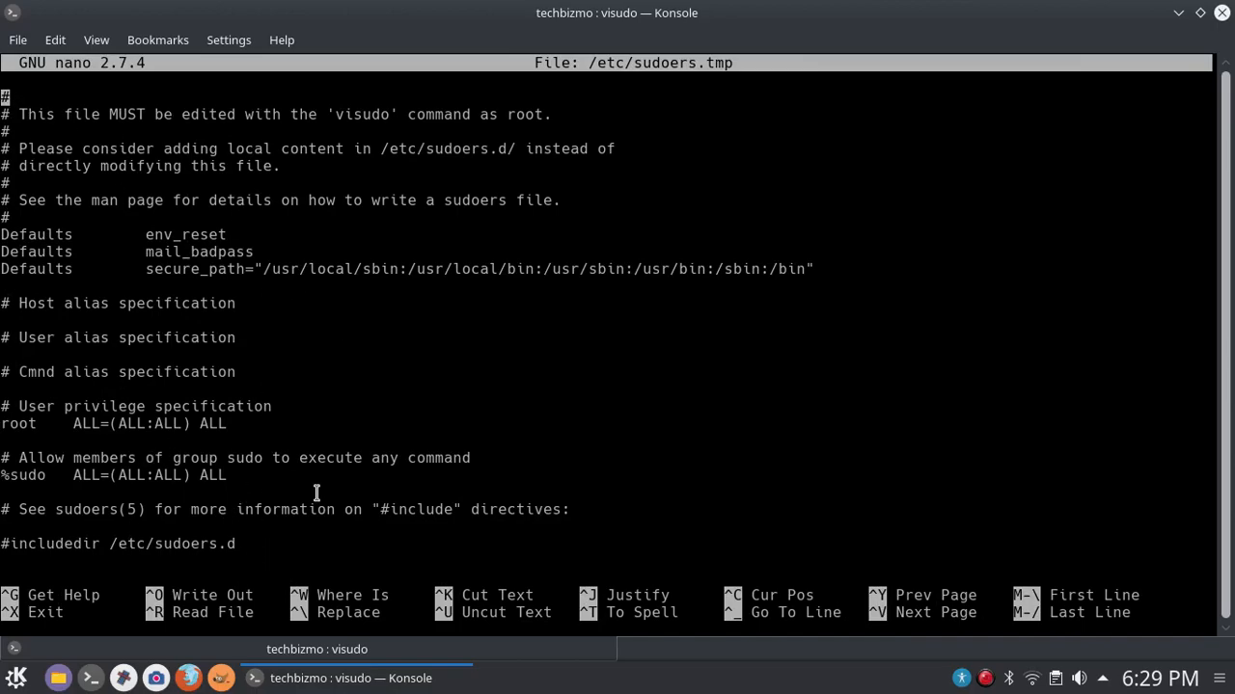
pyautogui.moveTo(726, 113)
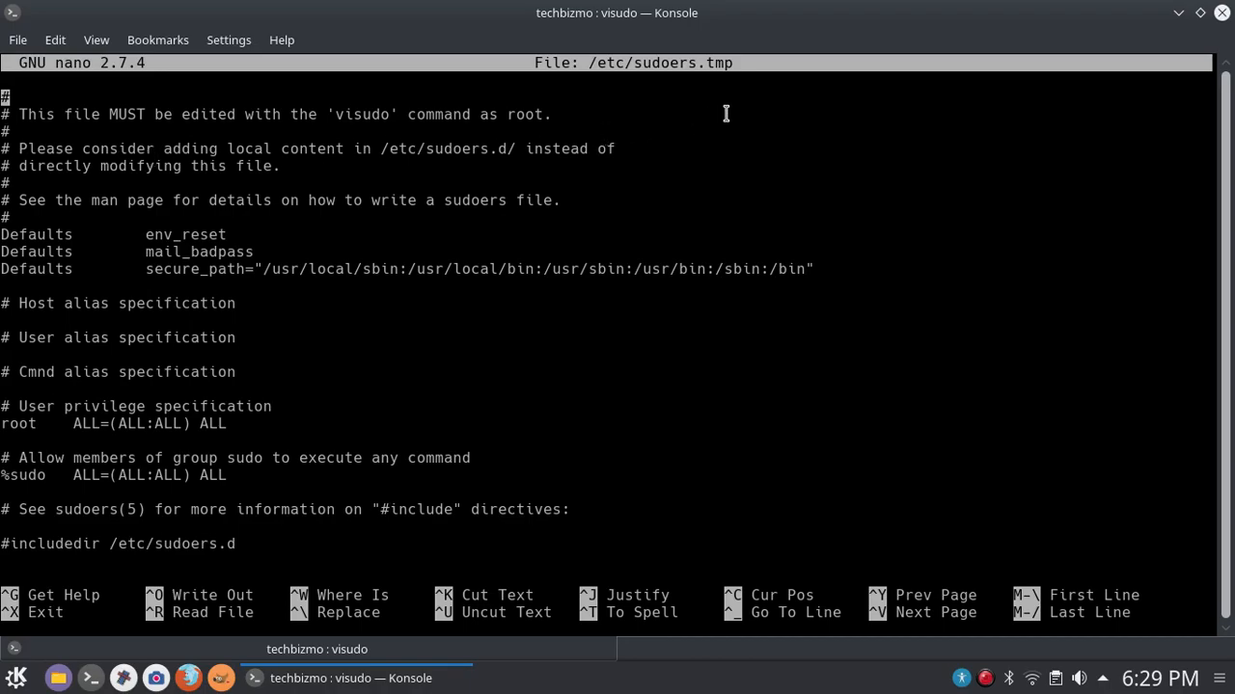
pyautogui.moveTo(704, 63)
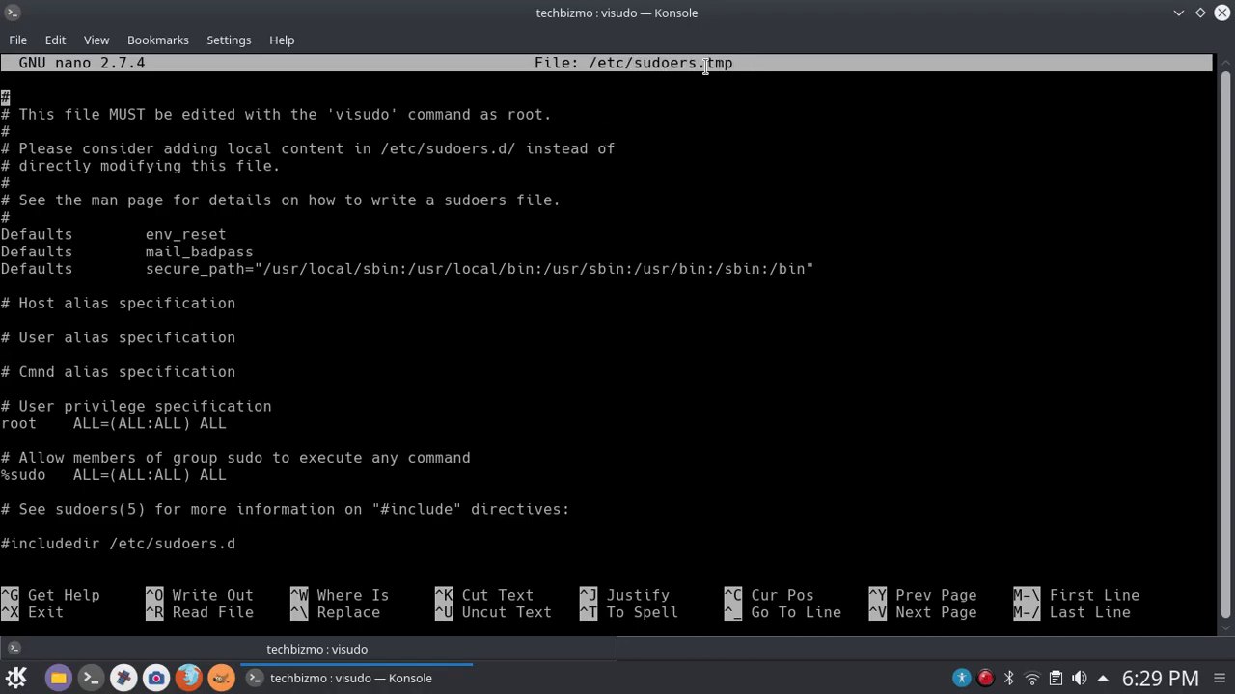
pyautogui.moveTo(589, 91)
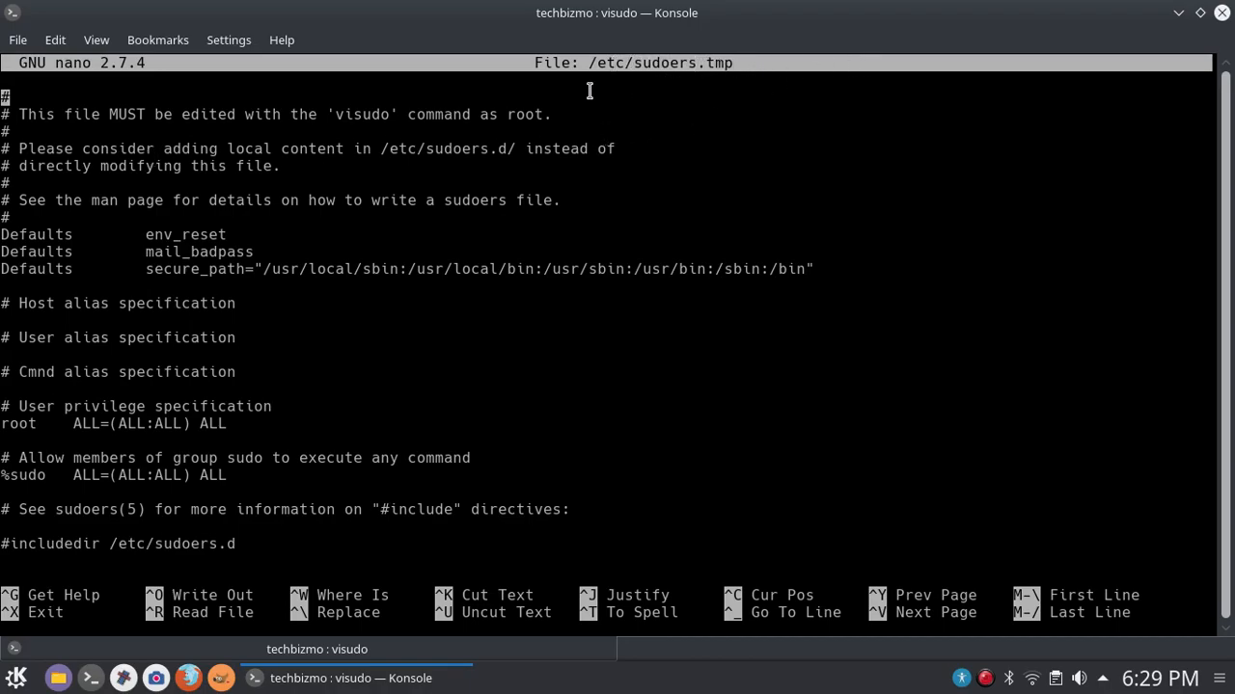
pyautogui.moveTo(656, 56)
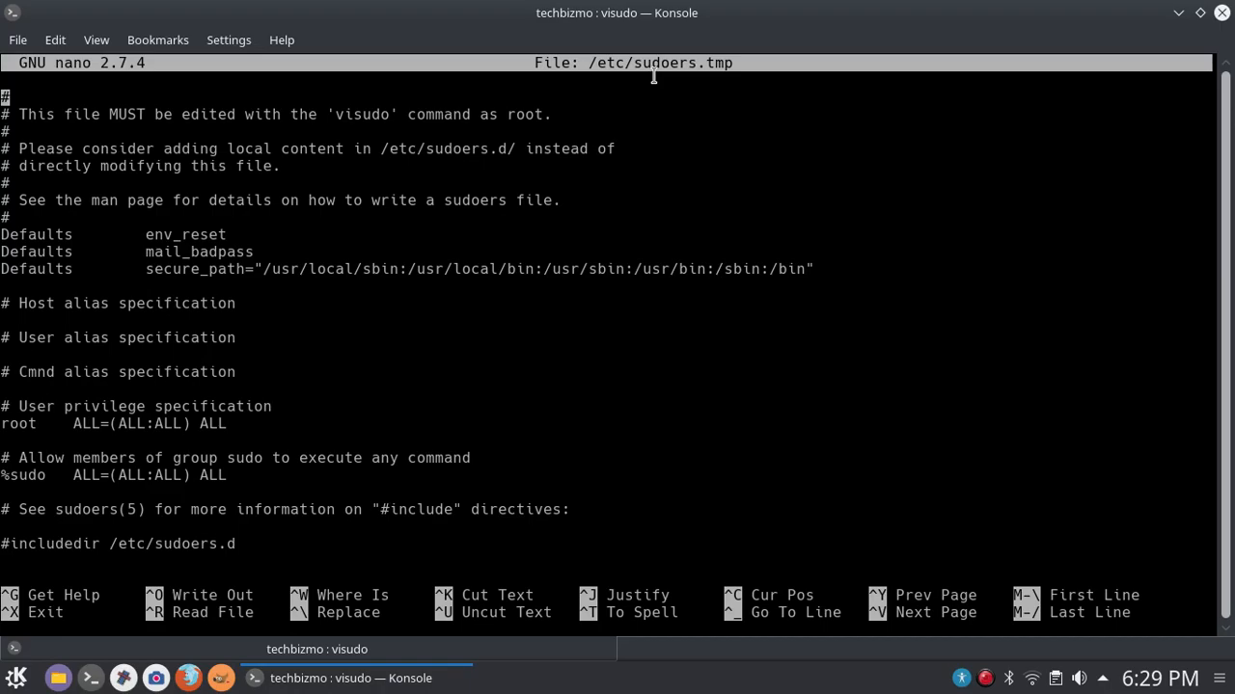
pyautogui.moveTo(382, 286)
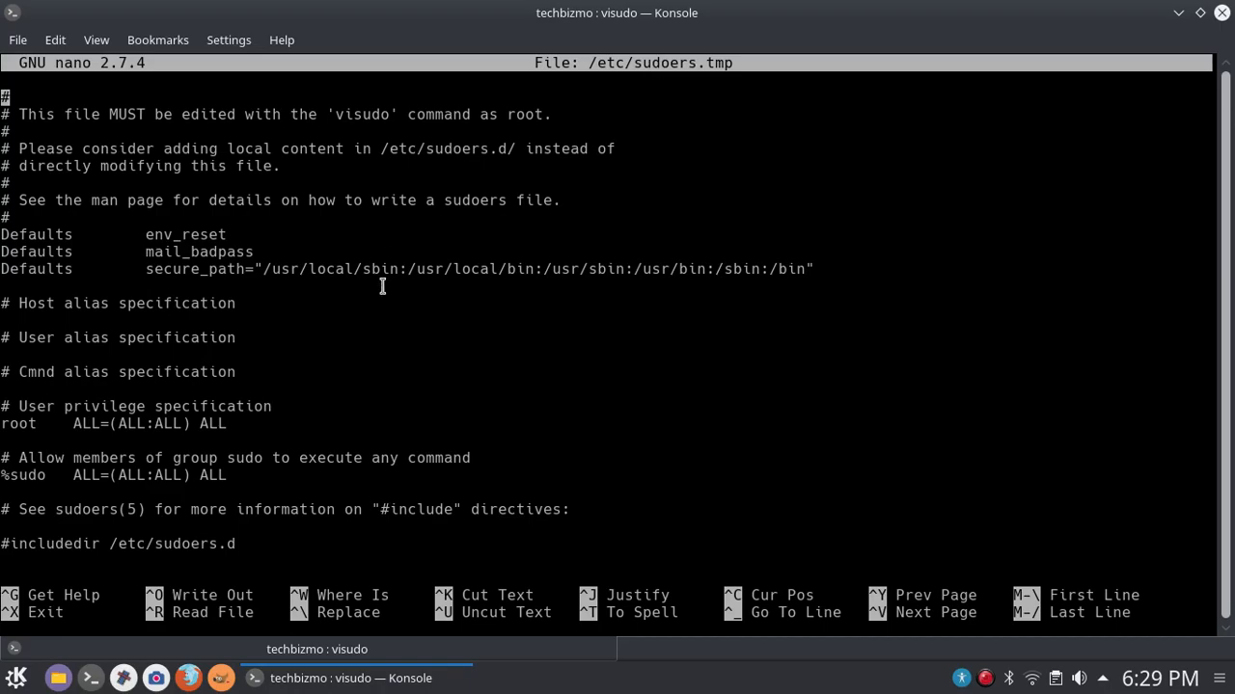
pyautogui.moveTo(224, 423)
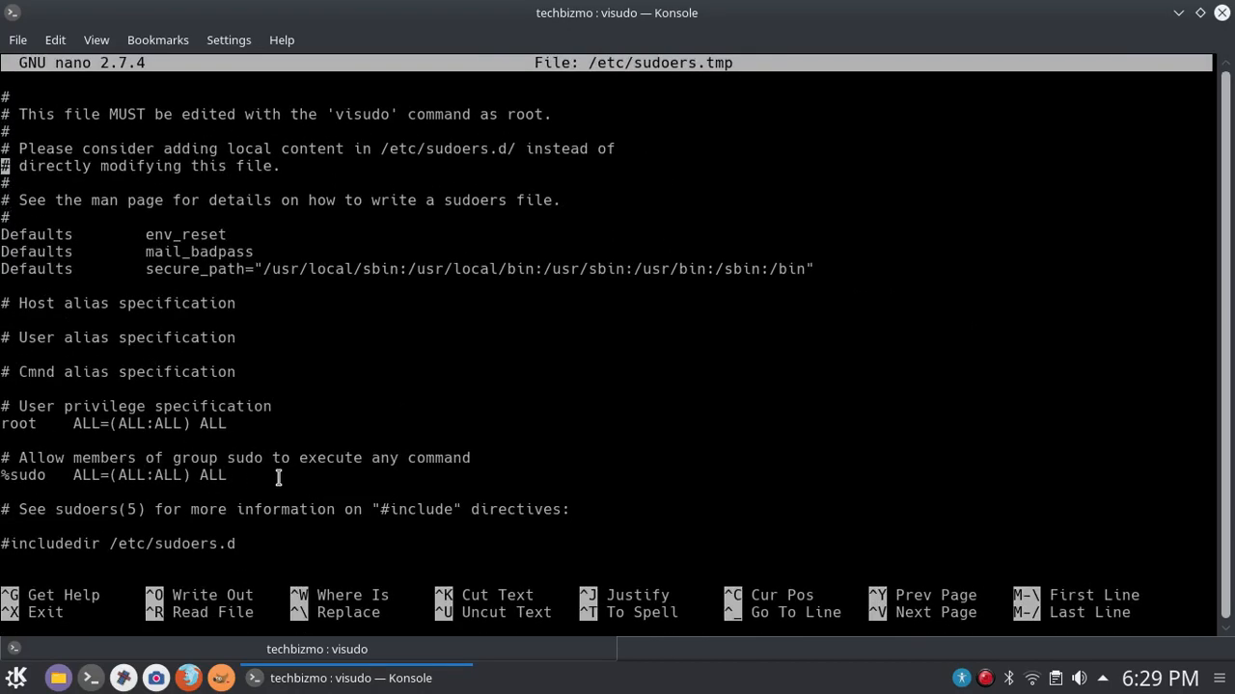
pyautogui.moveTo(278, 477); pyautogui.dragTo(241, 424)
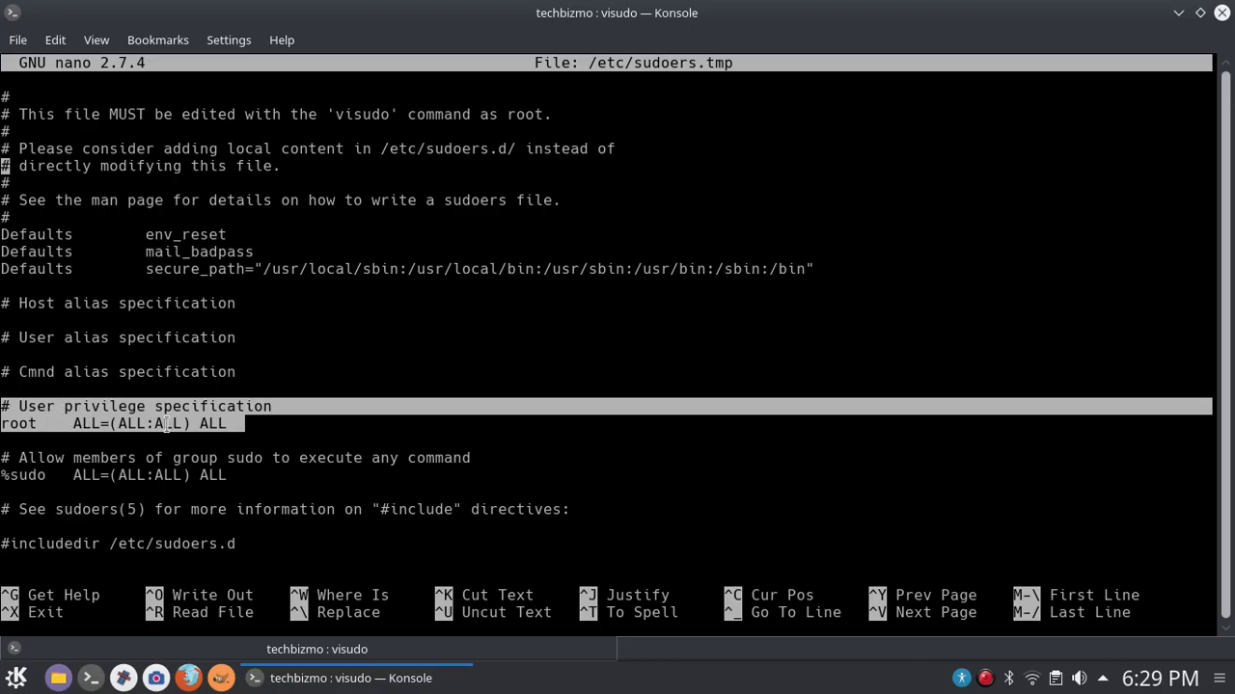
pyautogui.click(260, 422)
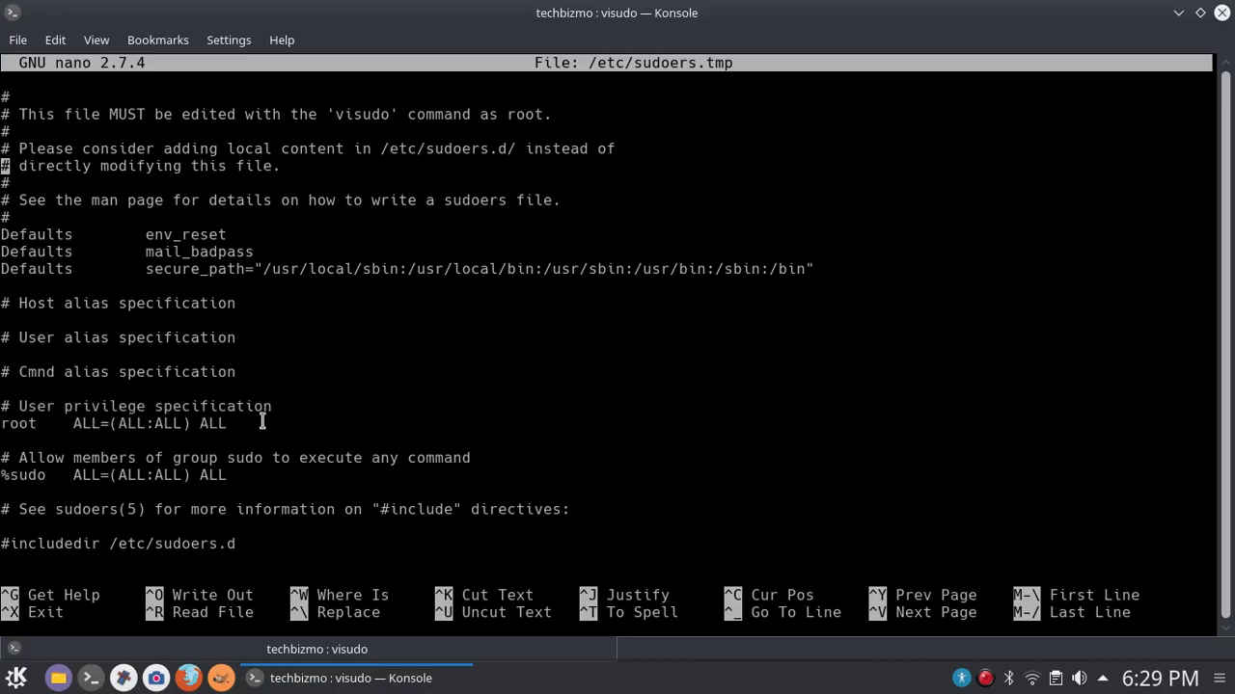
pyautogui.moveTo(183, 430)
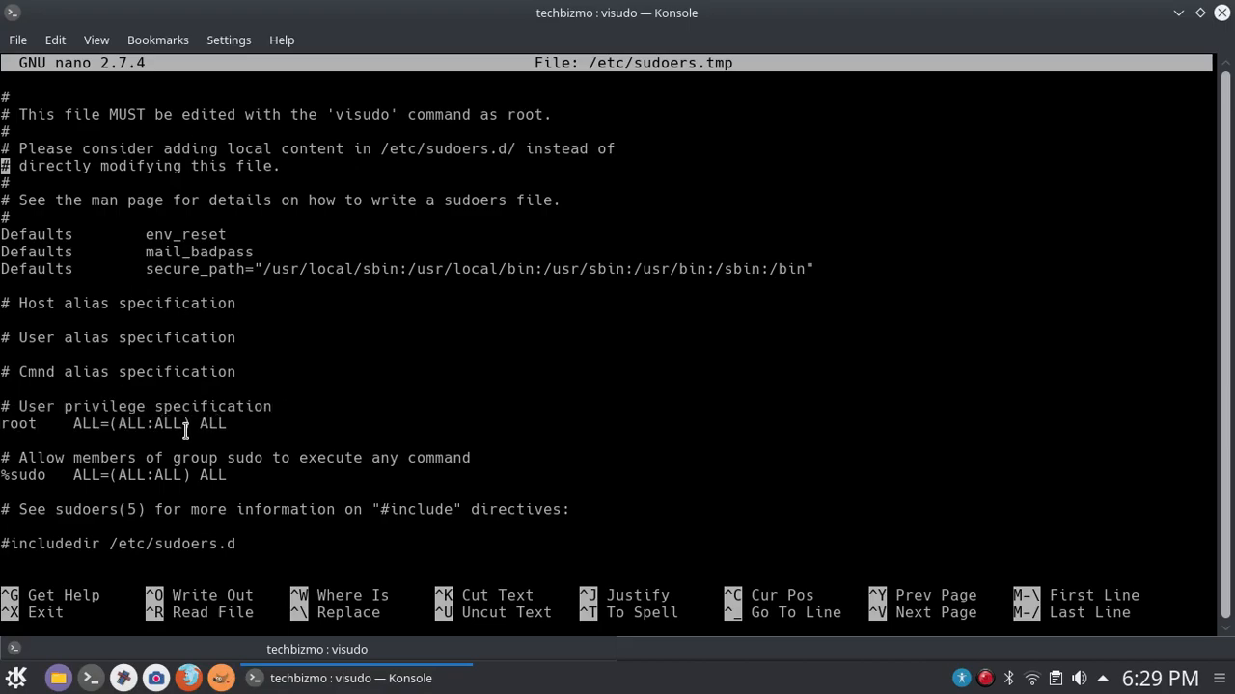
pyautogui.moveTo(245, 430)
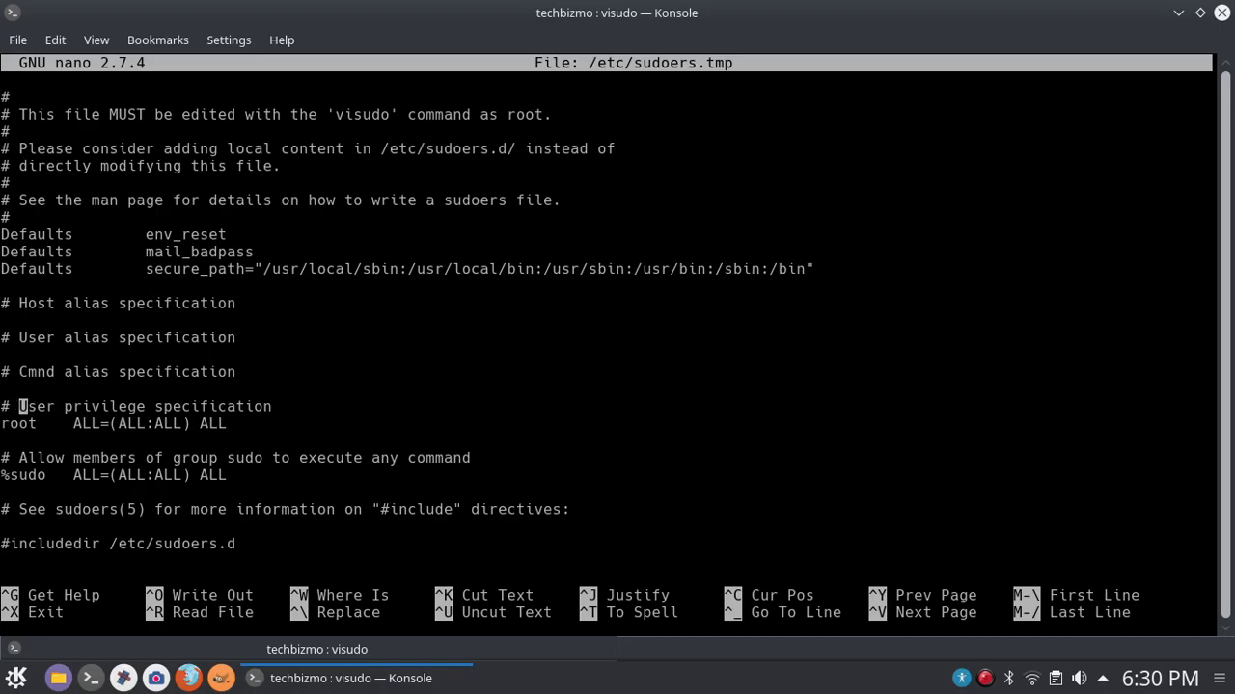
pyautogui.press('Down')
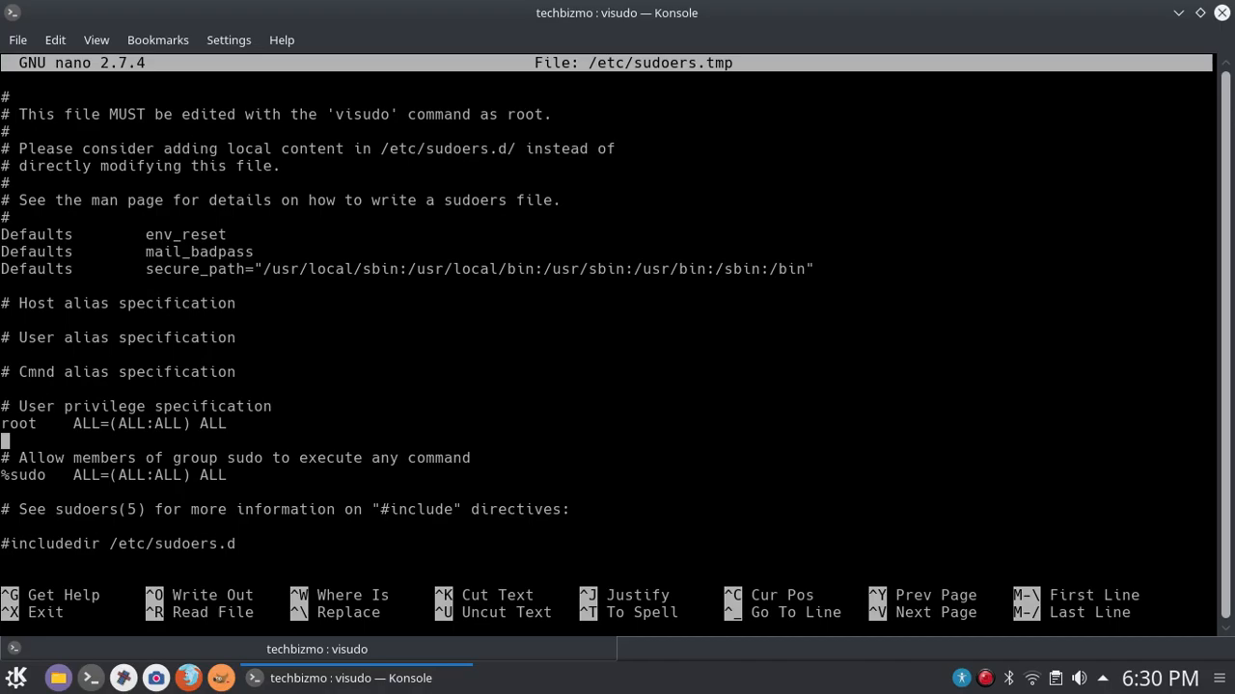
# Add a new line 'techbizmo ALL=(ALL:ALL) ALL' beneath the root privilege rule.
pyautogui.press('Return')
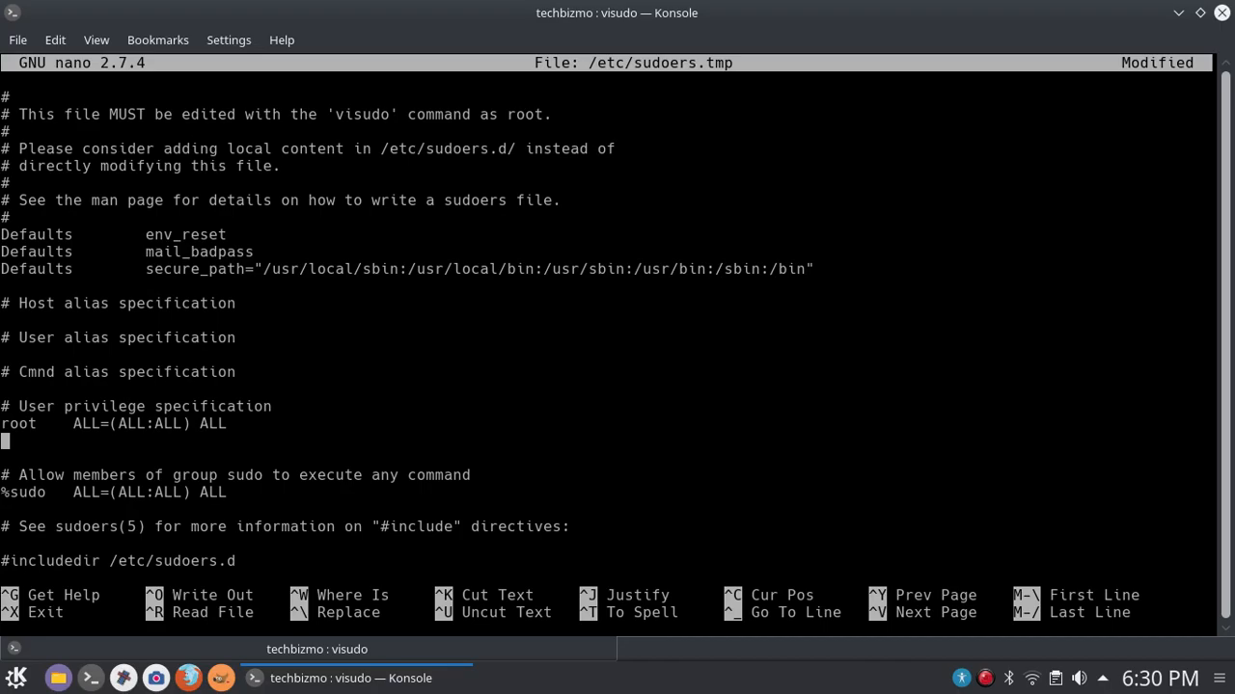
pyautogui.write('techbizmo')
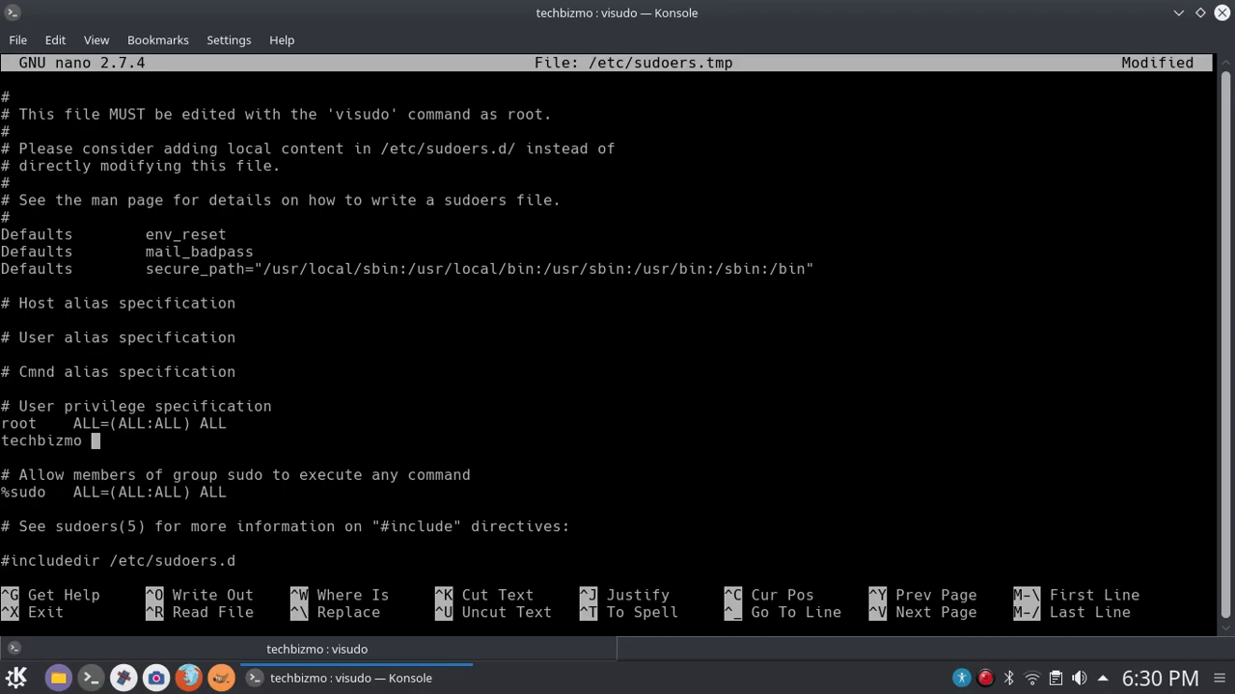
pyautogui.write('ALL=')
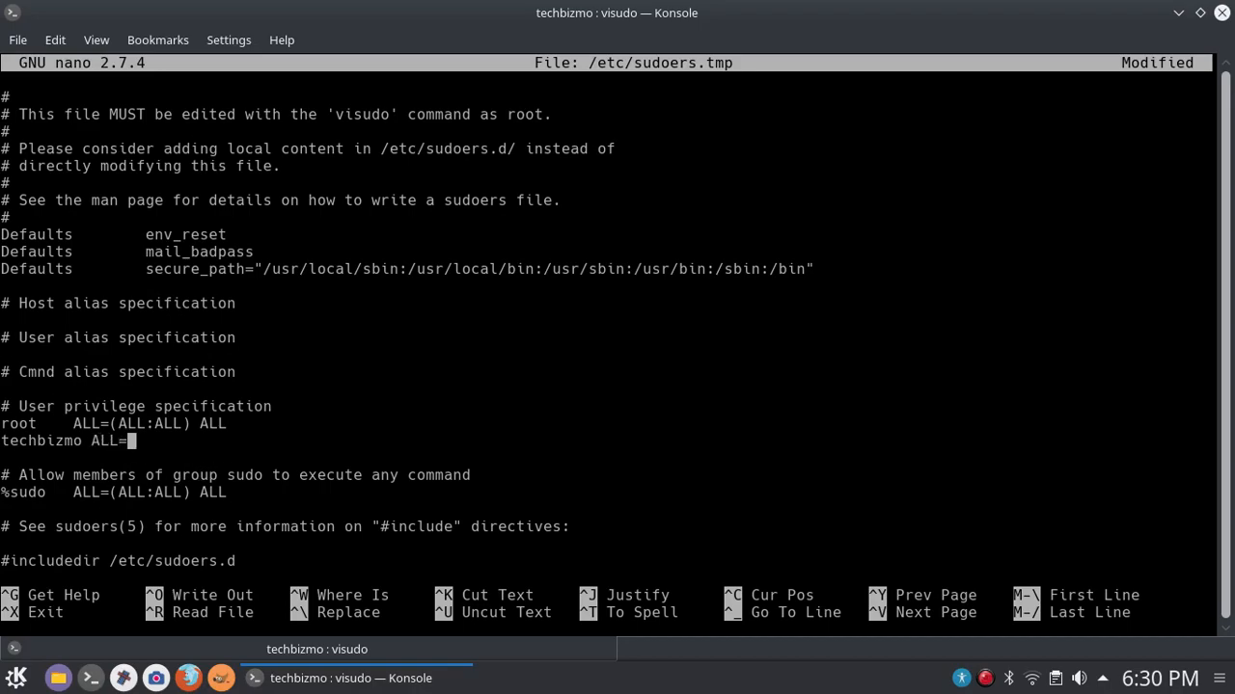
pyautogui.write('(ALL:')
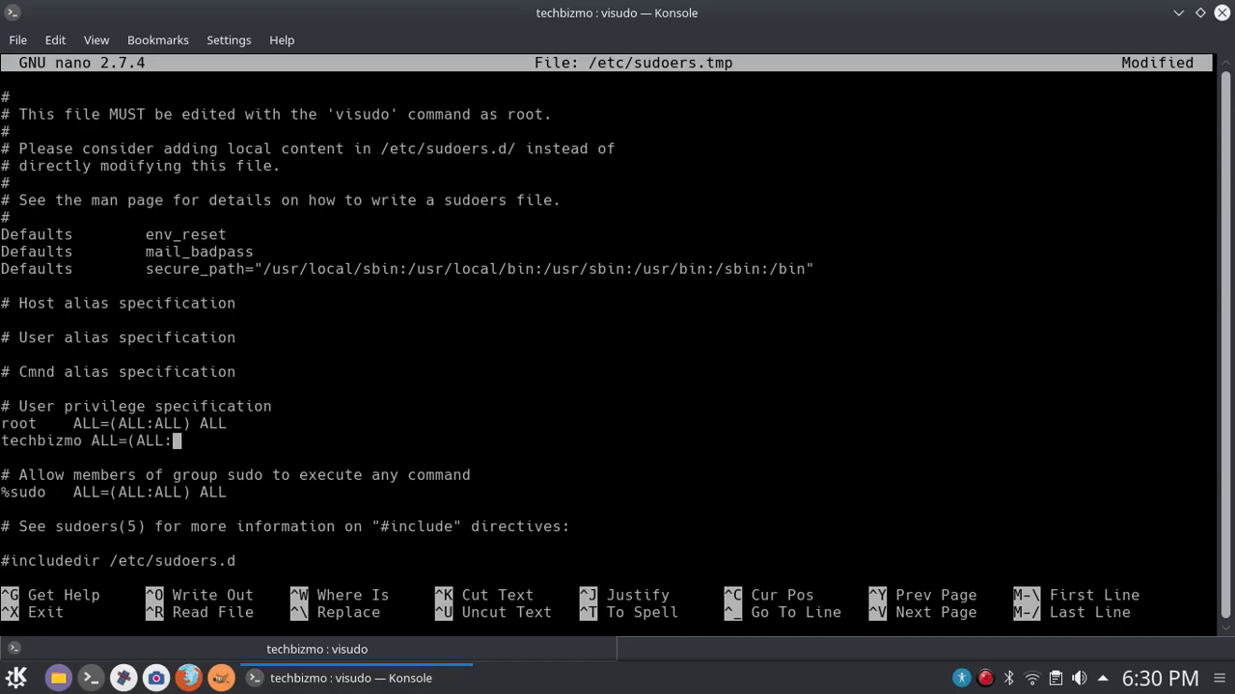
pyautogui.write('ALL')
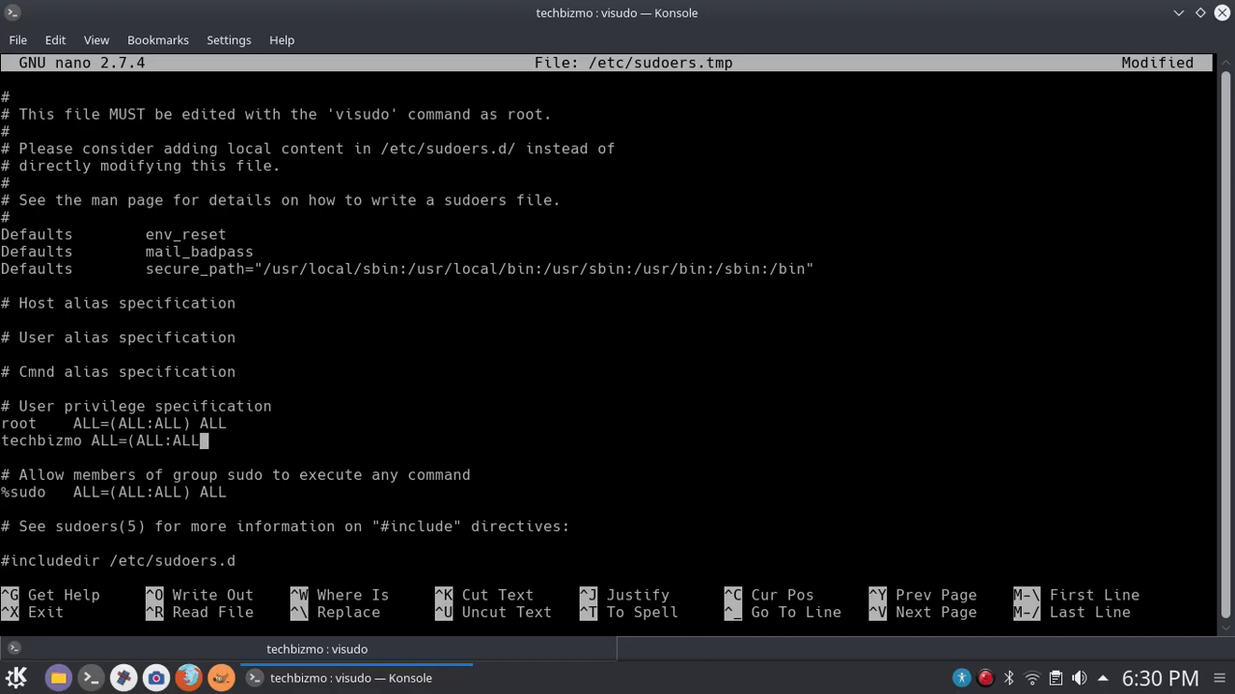
pyautogui.write(')')
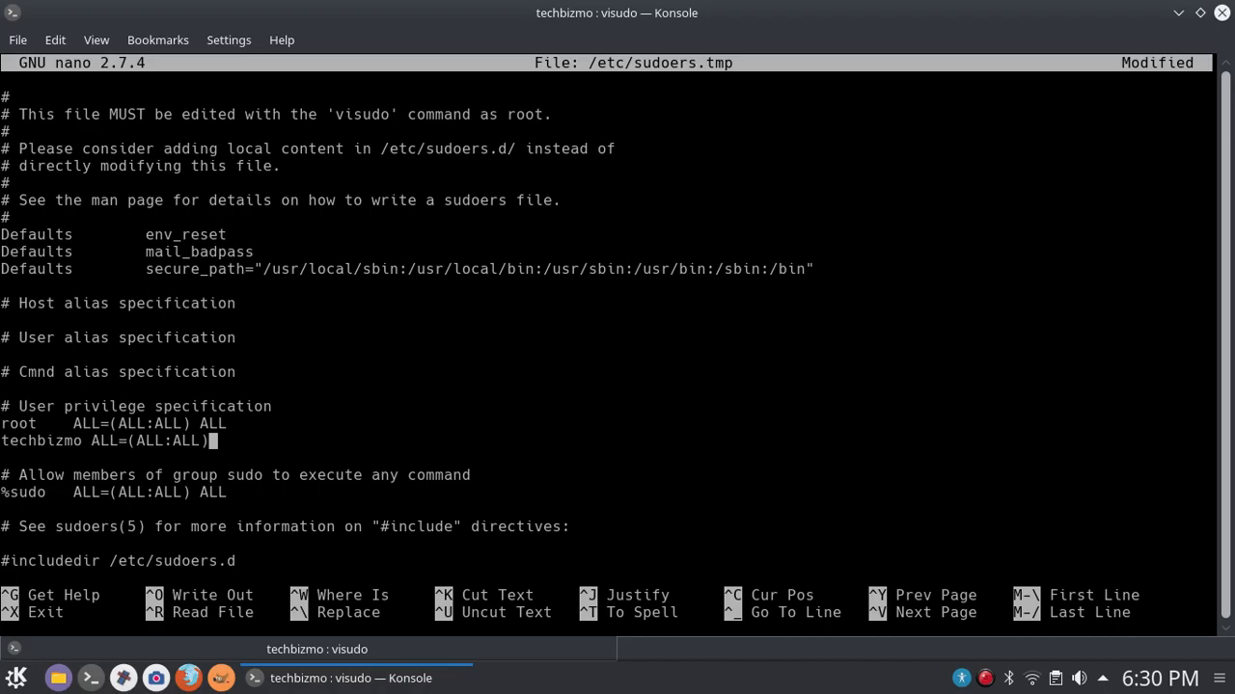
pyautogui.write('ALL')
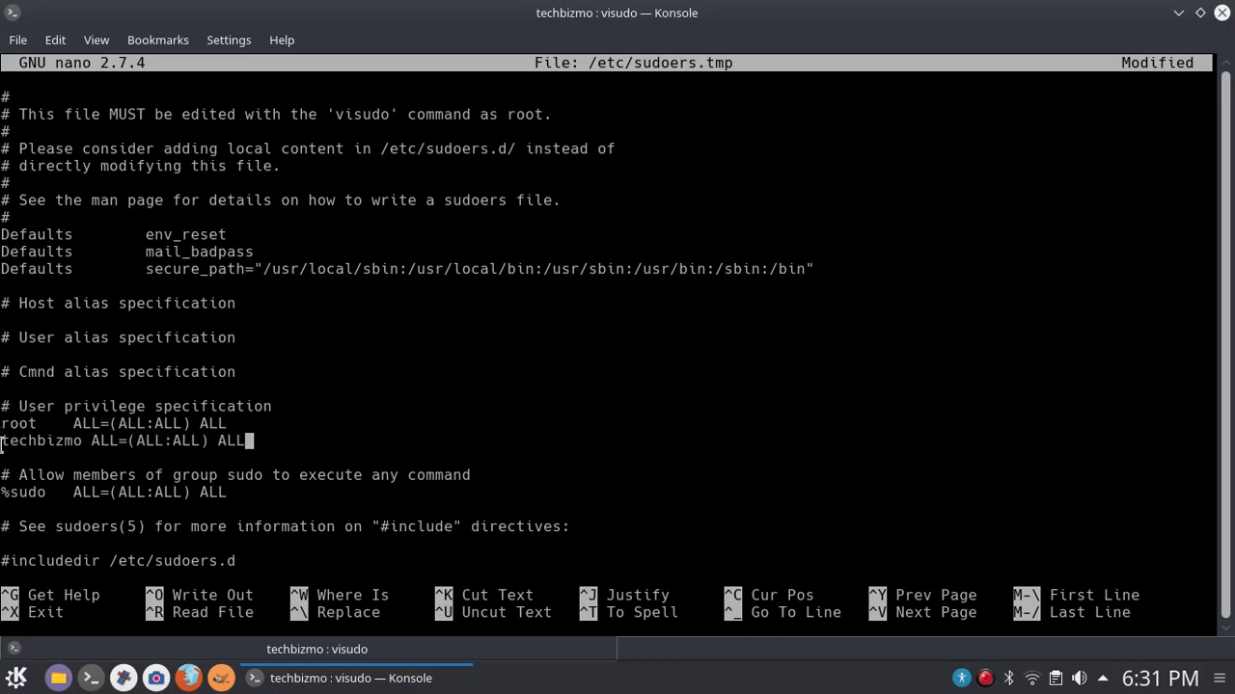
pyautogui.moveTo(419, 495)
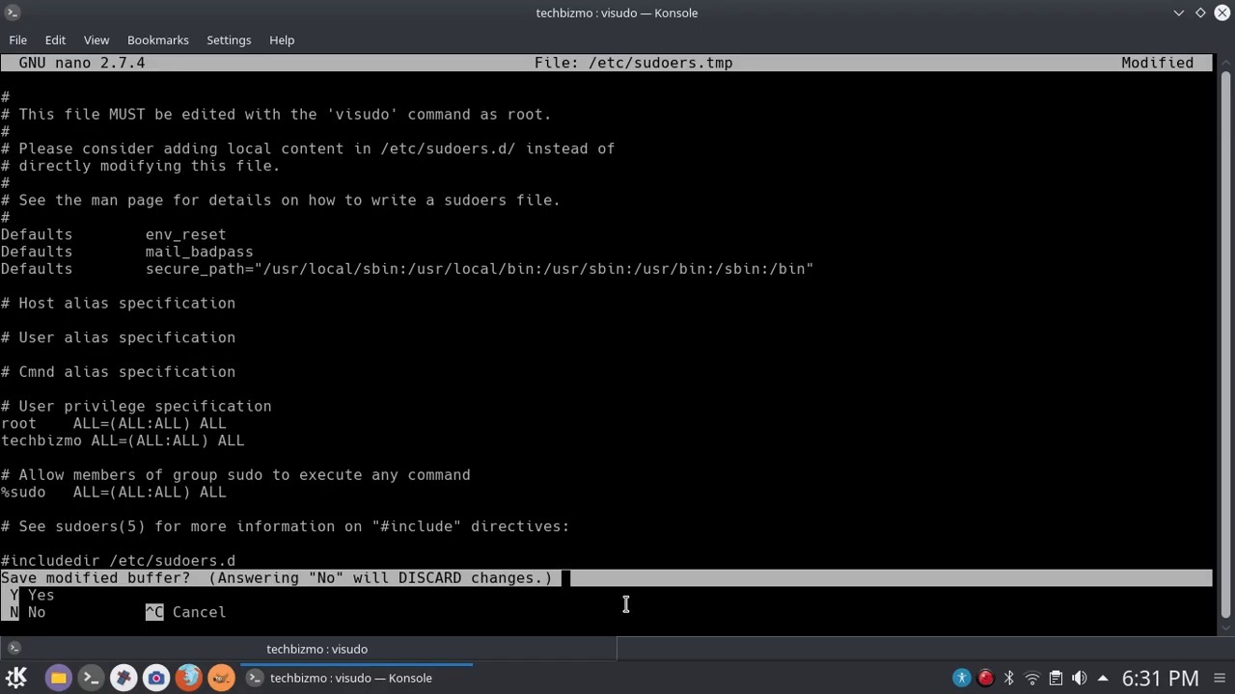
# Confirm with Y to save the modified sudoers file.
pyautogui.press('y')
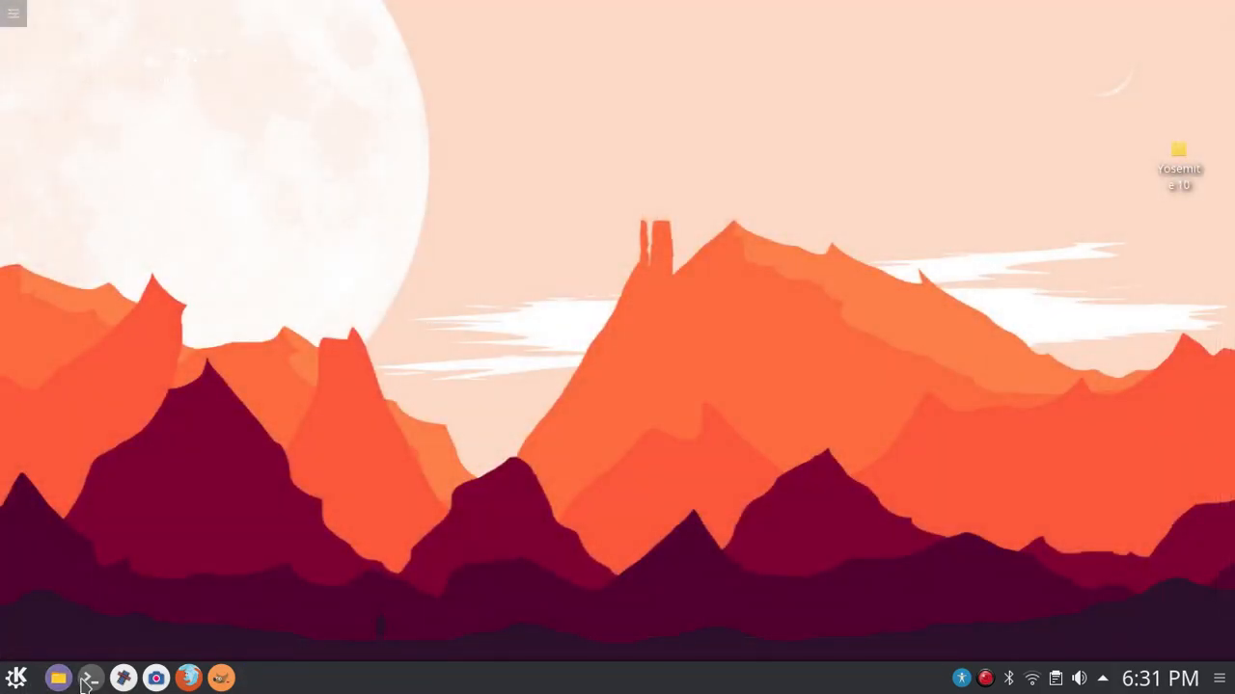
# Open a new Konsole window and cancel the automatic root password prompt.
pyautogui.click(90, 678)
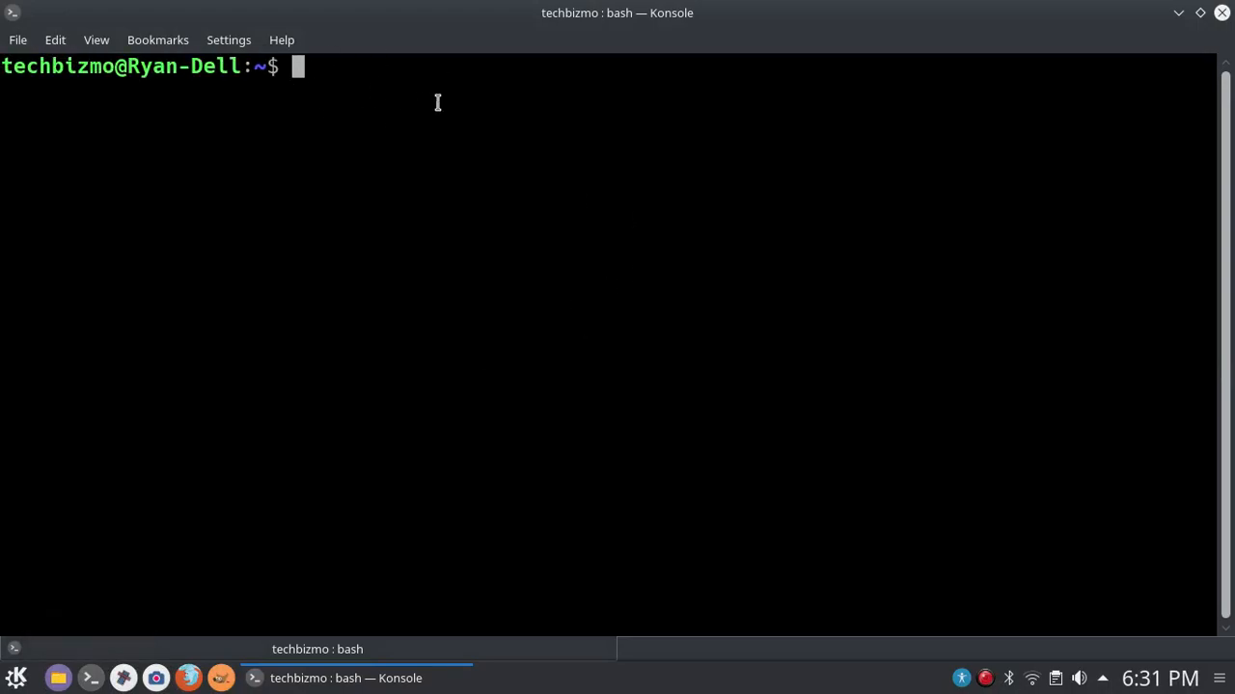
pyautogui.moveTo(539, 161)
pyautogui.write('su')
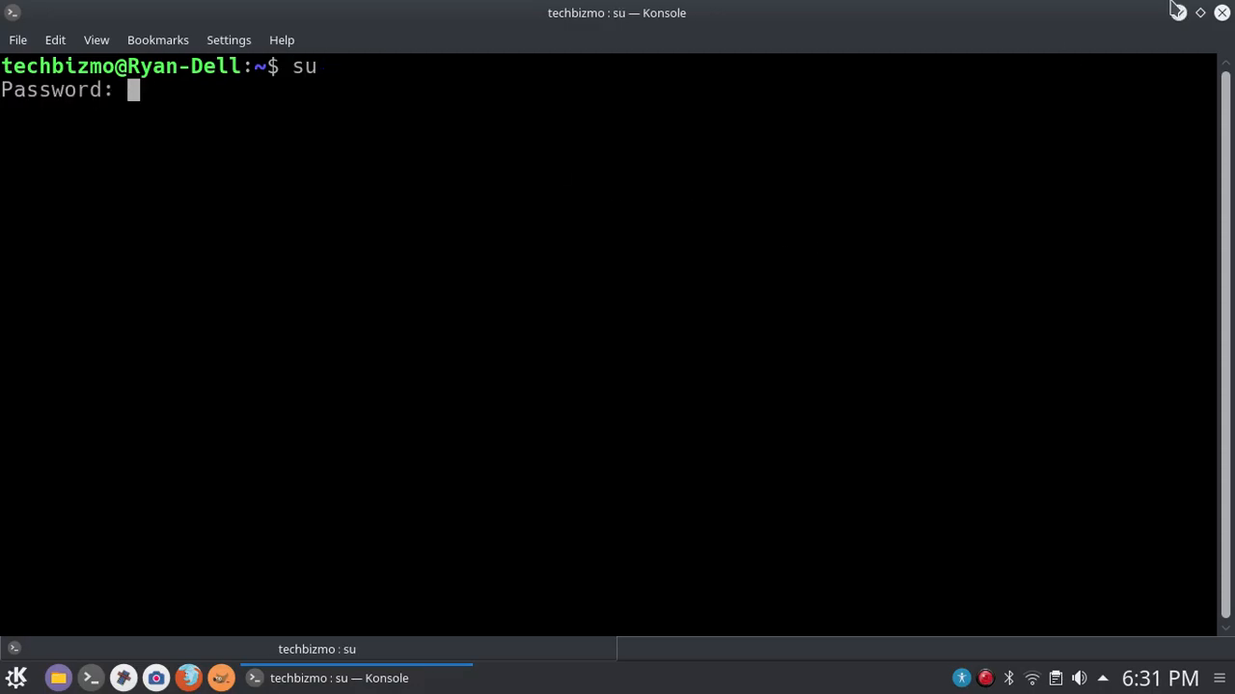
pyautogui.press('Return')
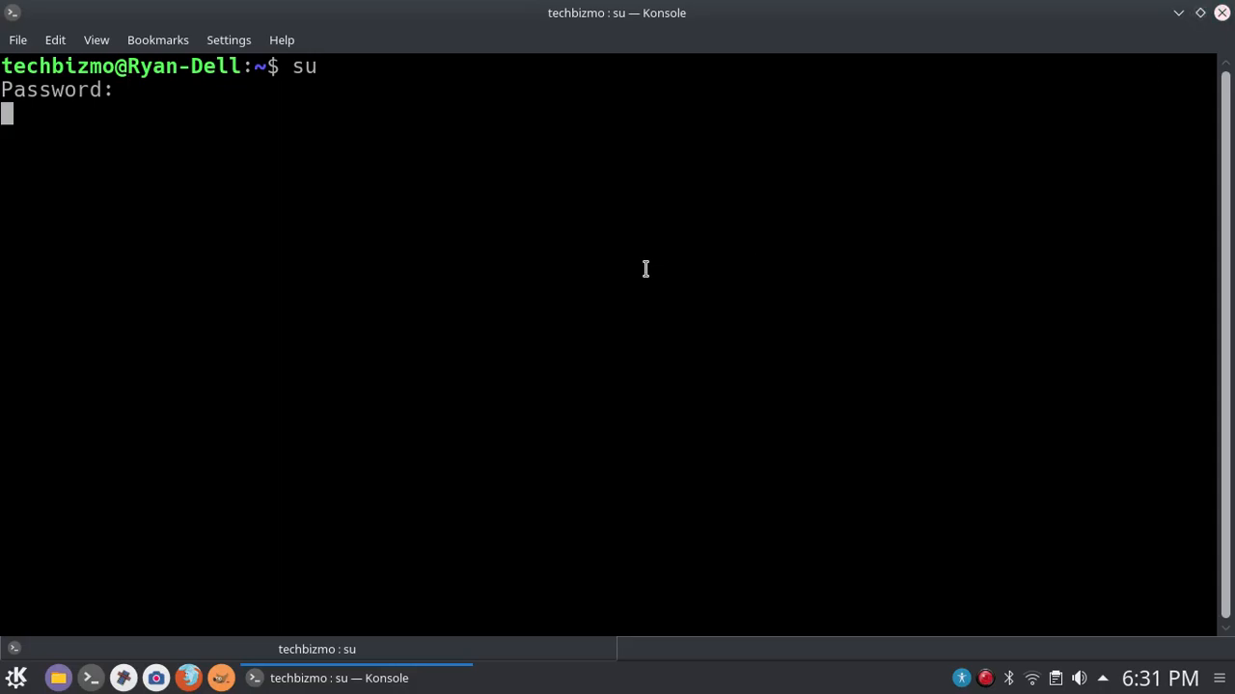
pyautogui.press('Return')
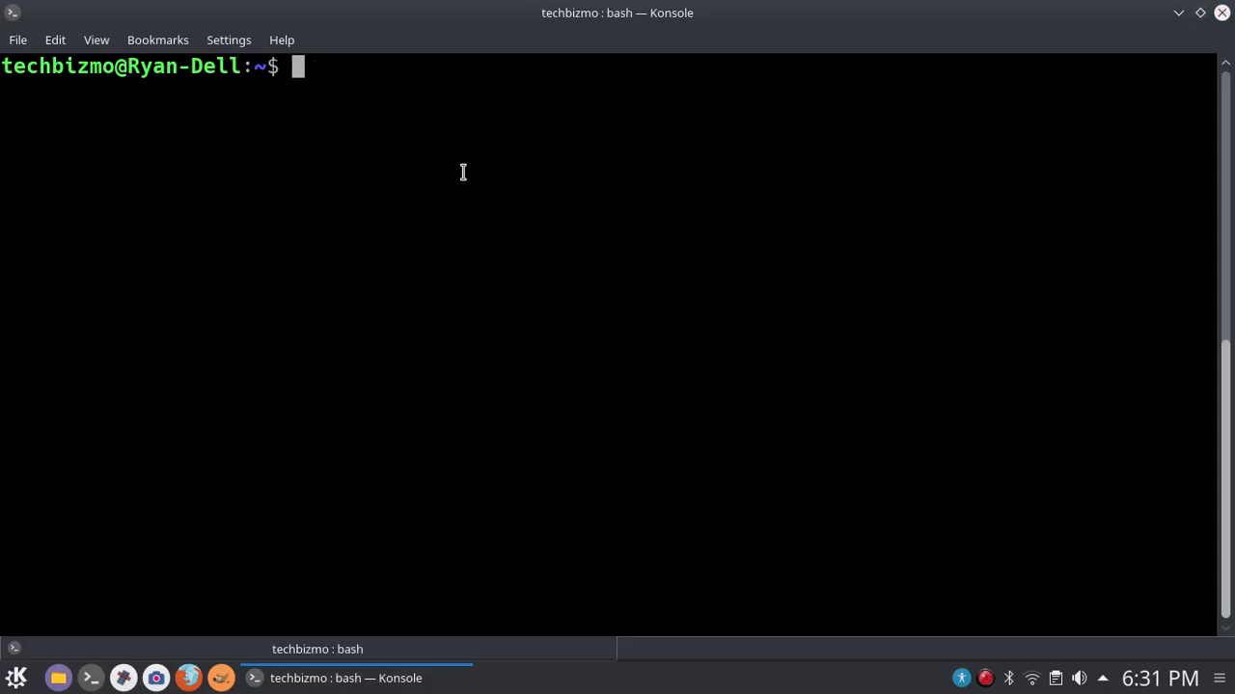
# Run 'sudo apt install kdenlive' and enter the techbizmo user password.
pyautogui.write('sudoa')
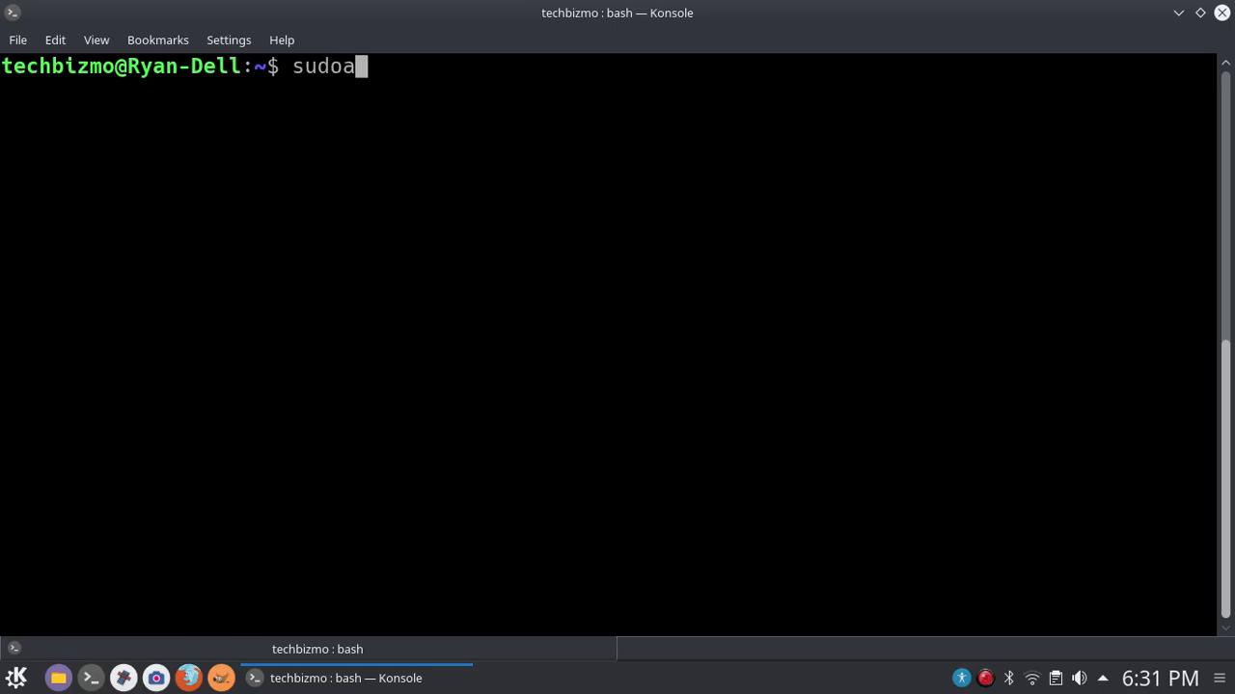
pyautogui.write('apt inst')
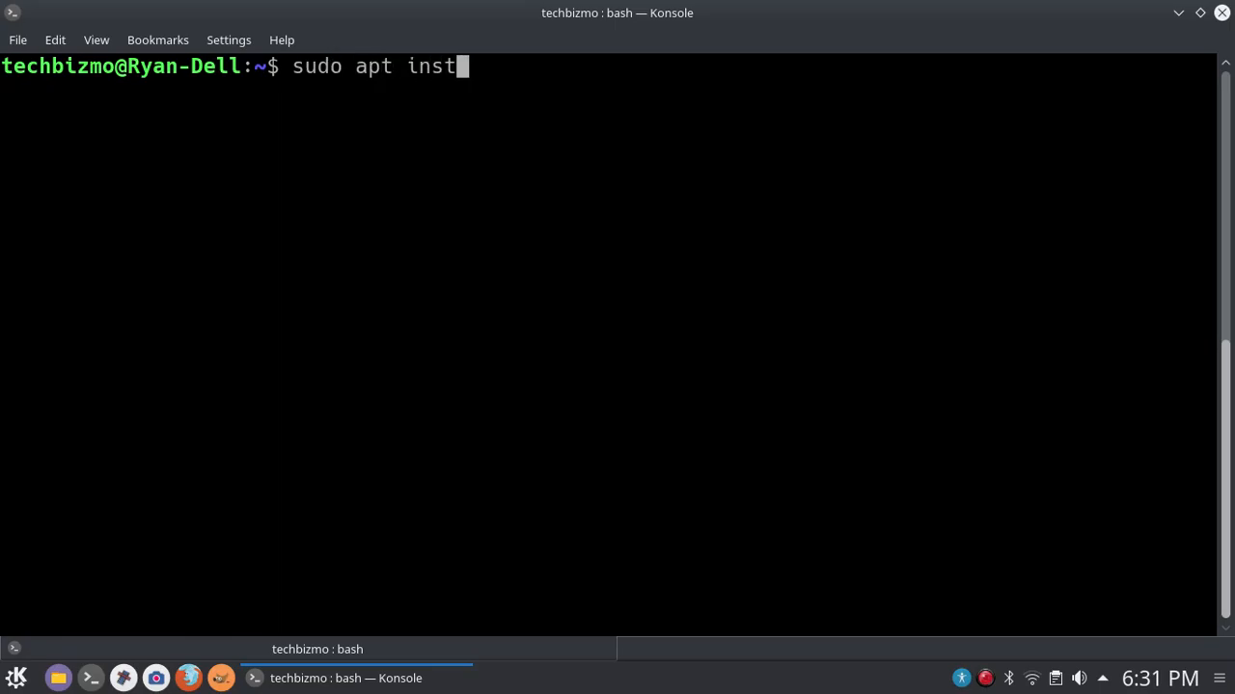
pyautogui.write('all kdenlive')
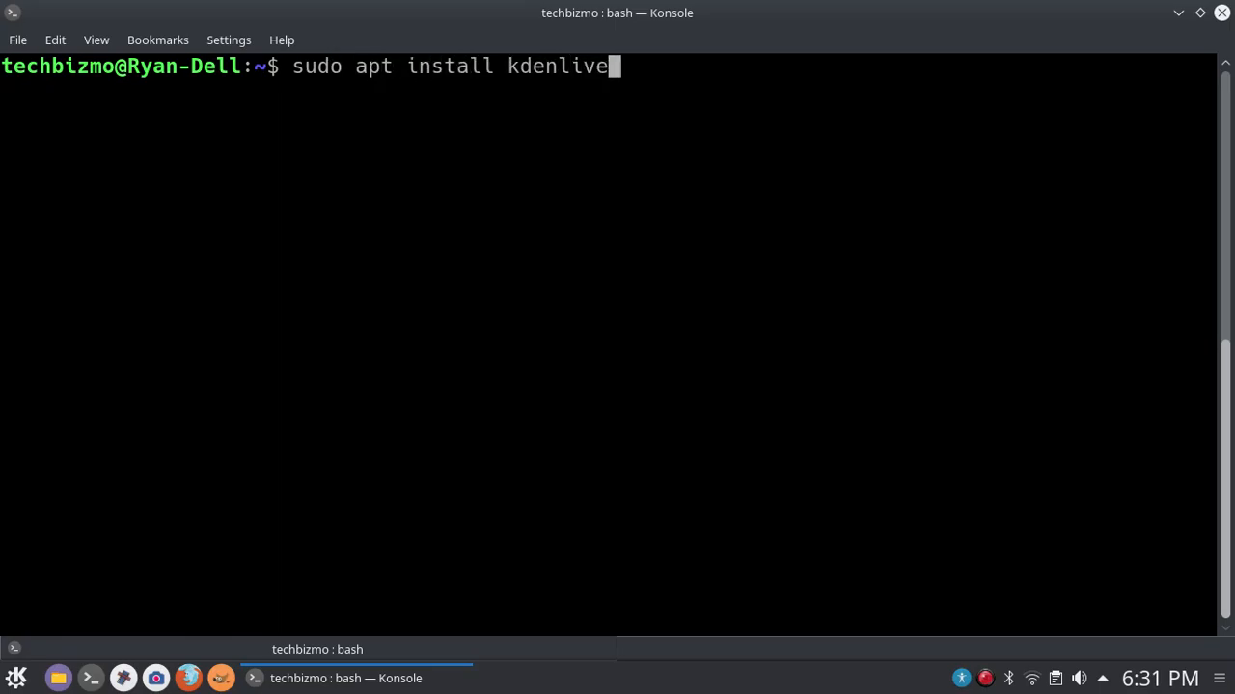
pyautogui.press('Return')
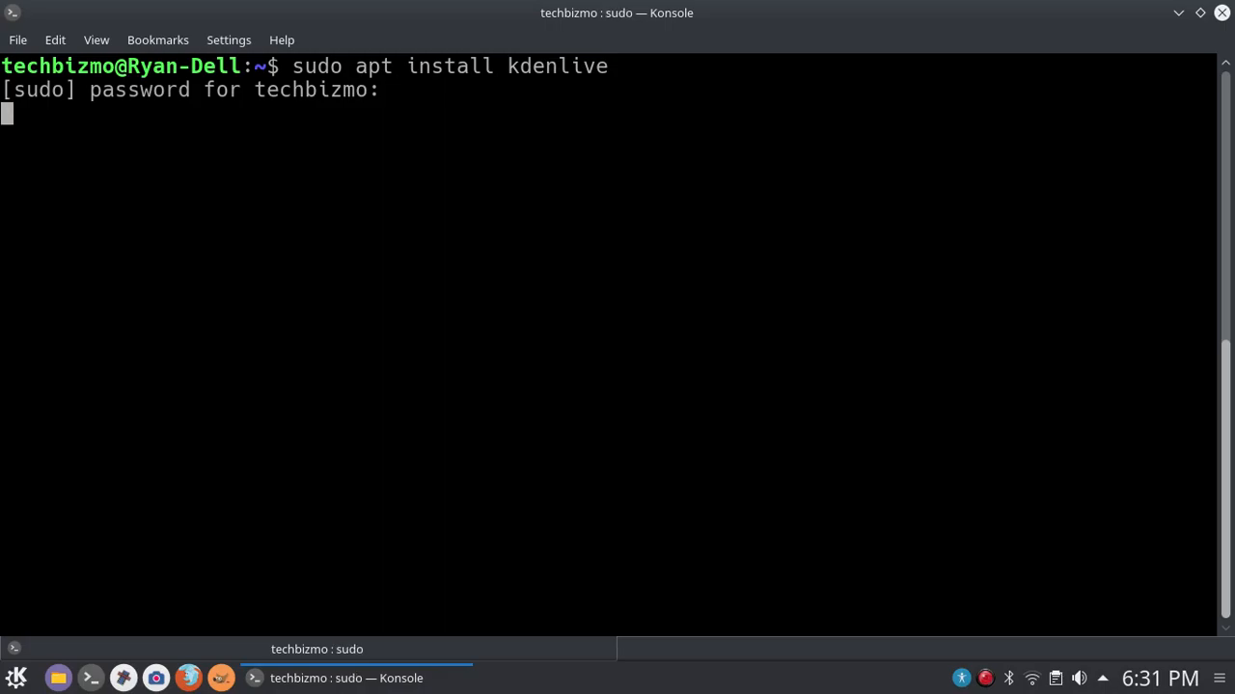
pyautogui.press('Return')
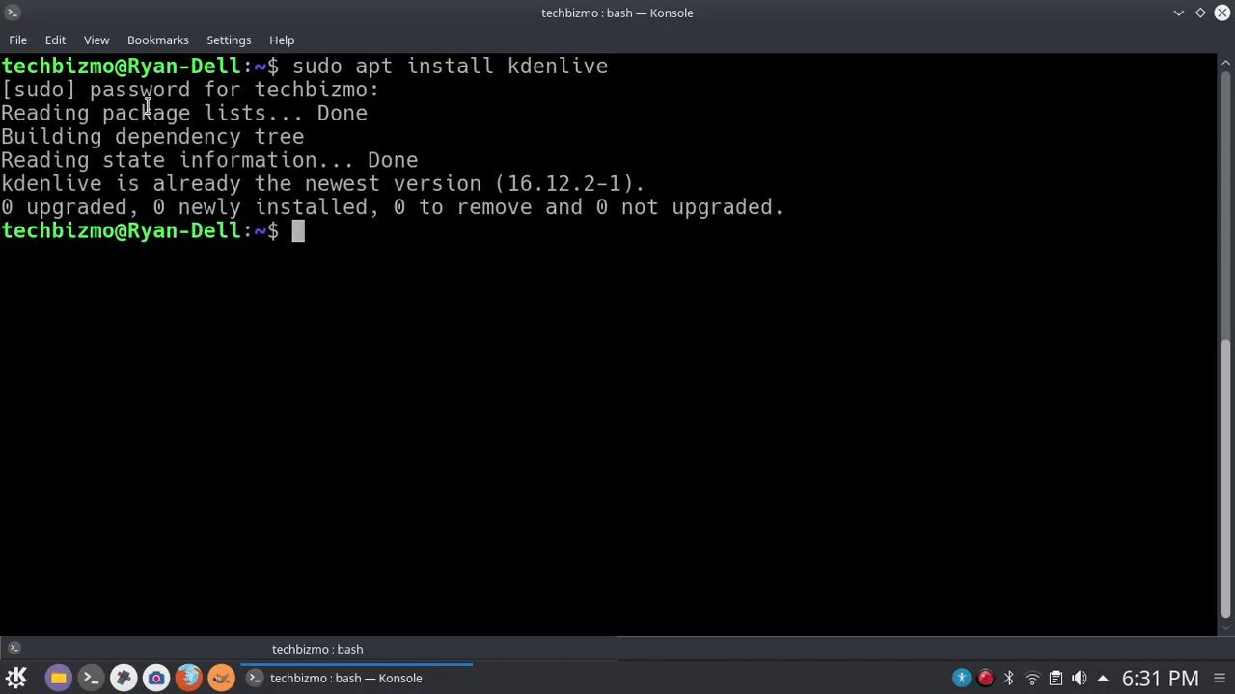